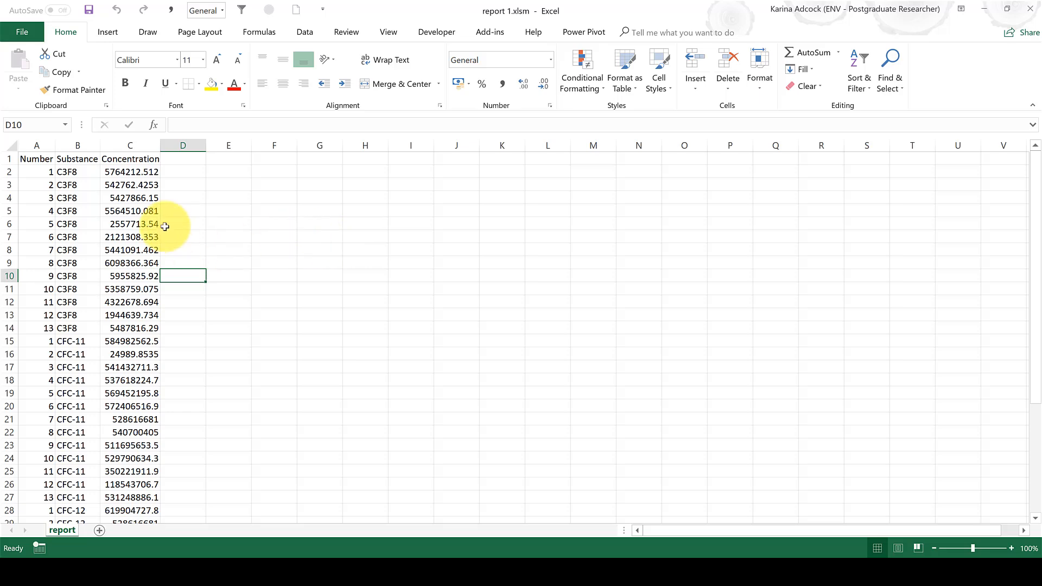
Enable the Developer tab through the ribbon customization settings and confirm.
scroll(down, 3)
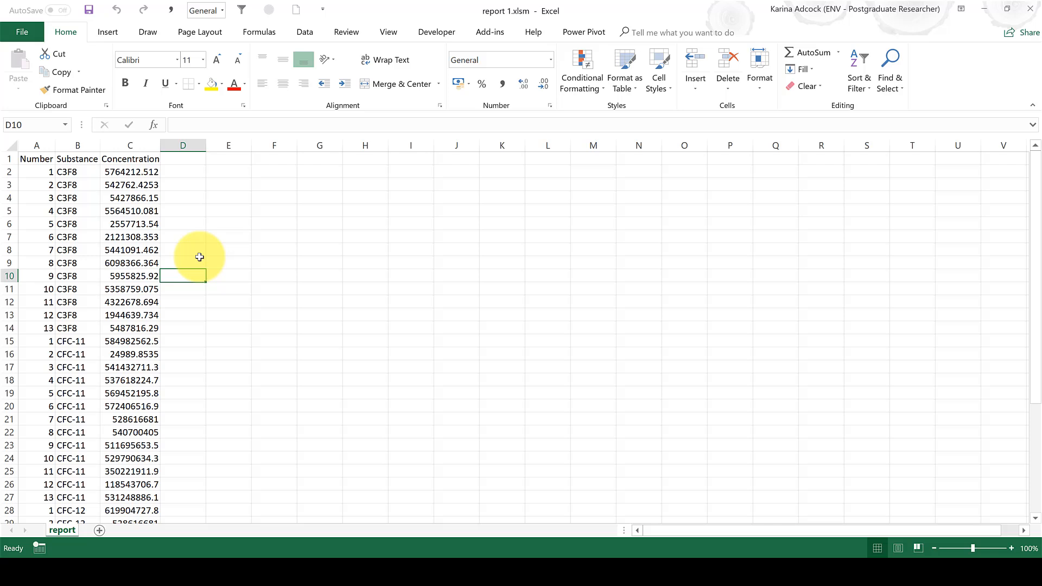
mouse_move(196, 254)
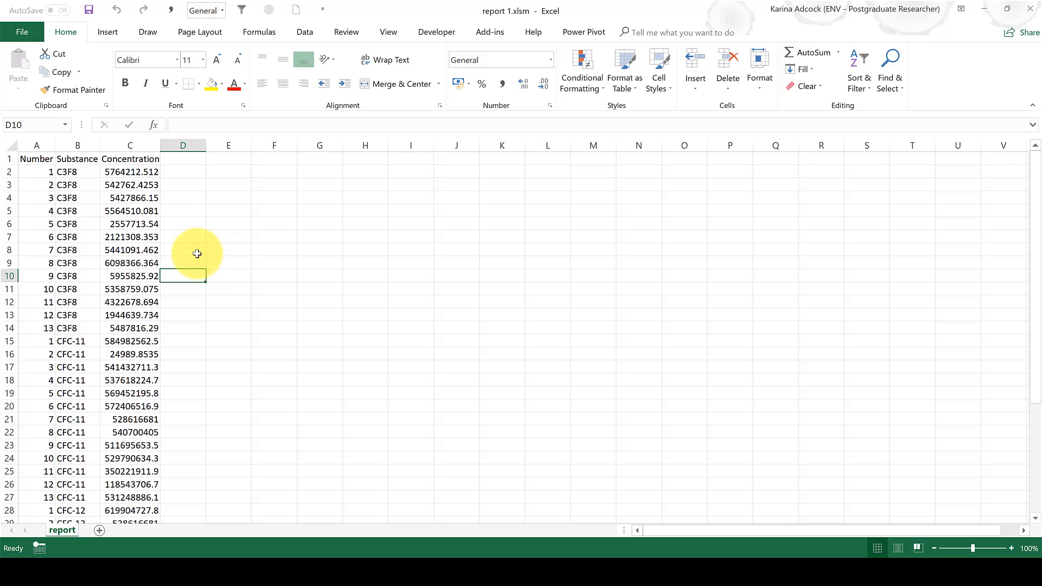
click(437, 31)
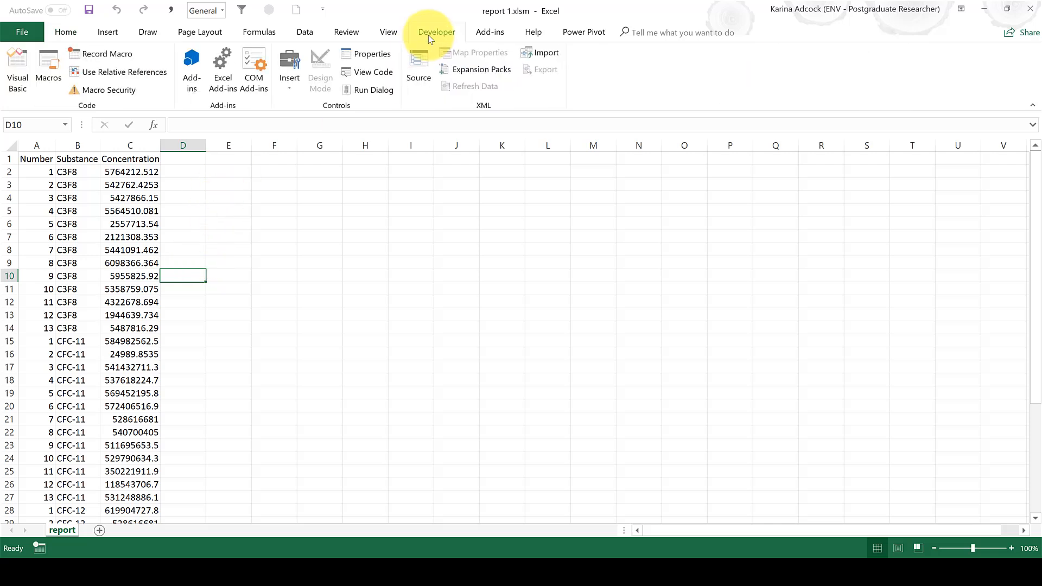
mouse_move(304, 32)
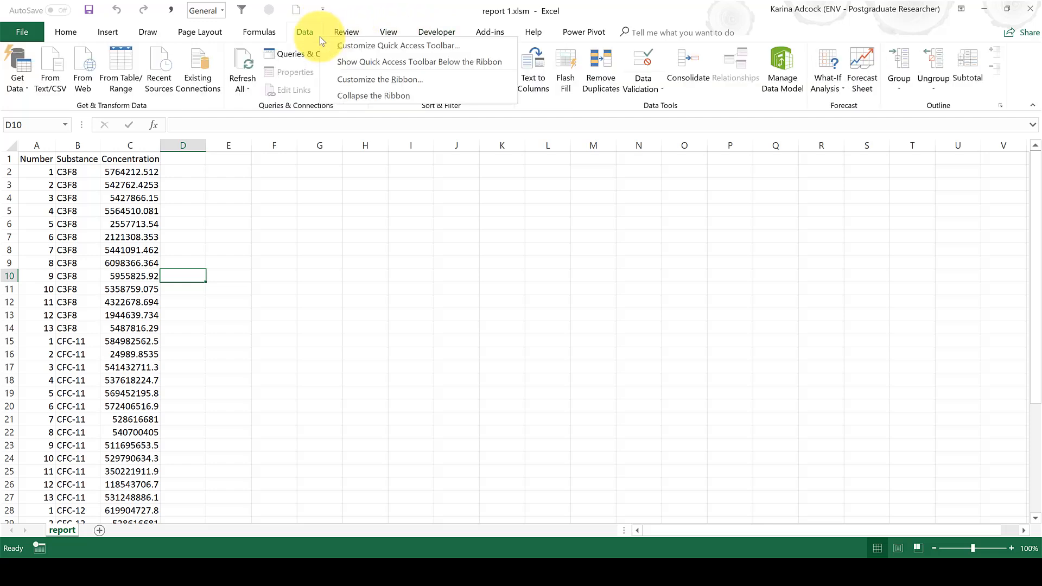
mouse_move(378, 79)
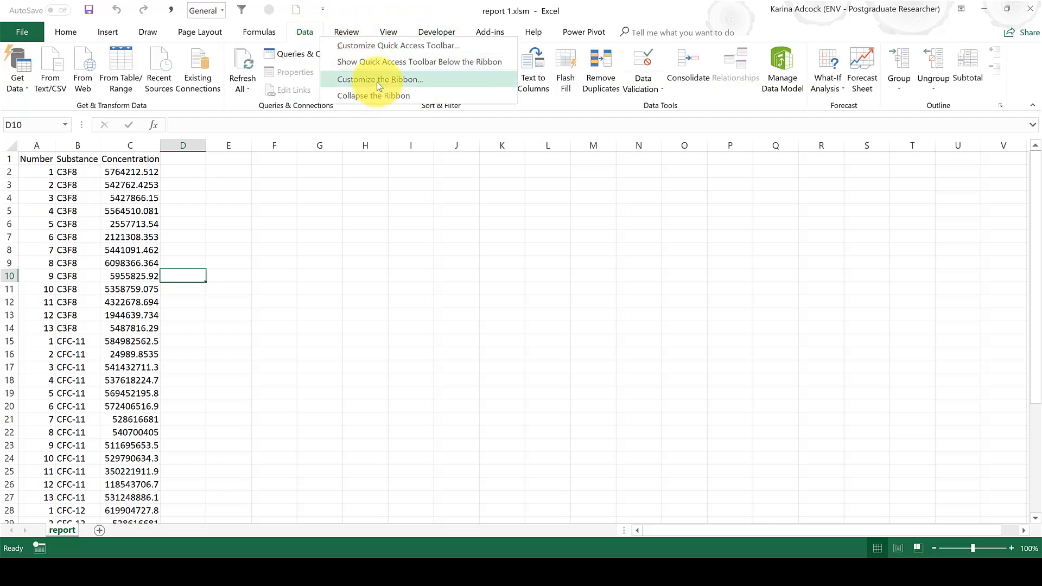
click(380, 79)
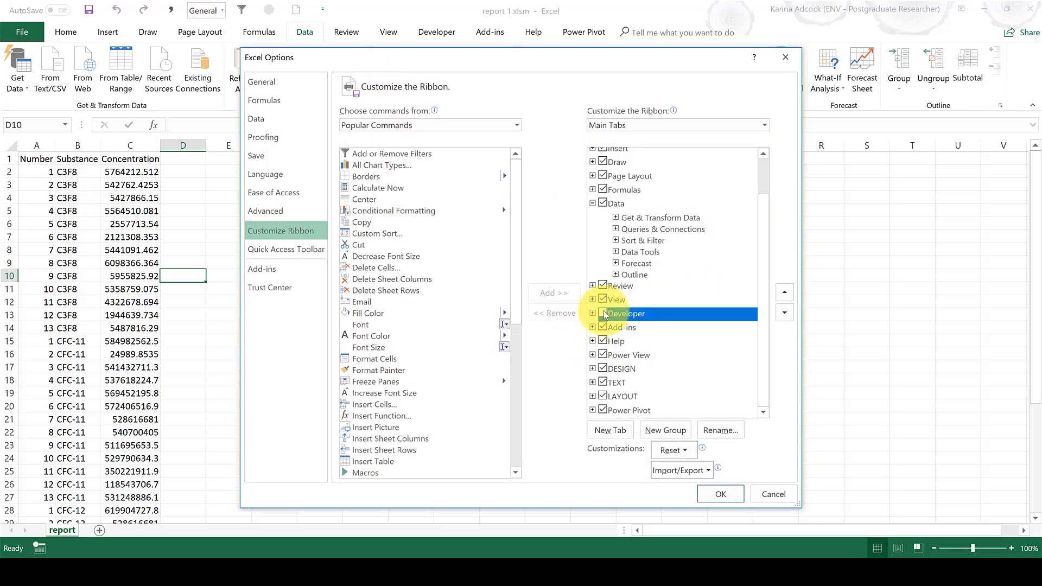
mouse_move(738, 508)
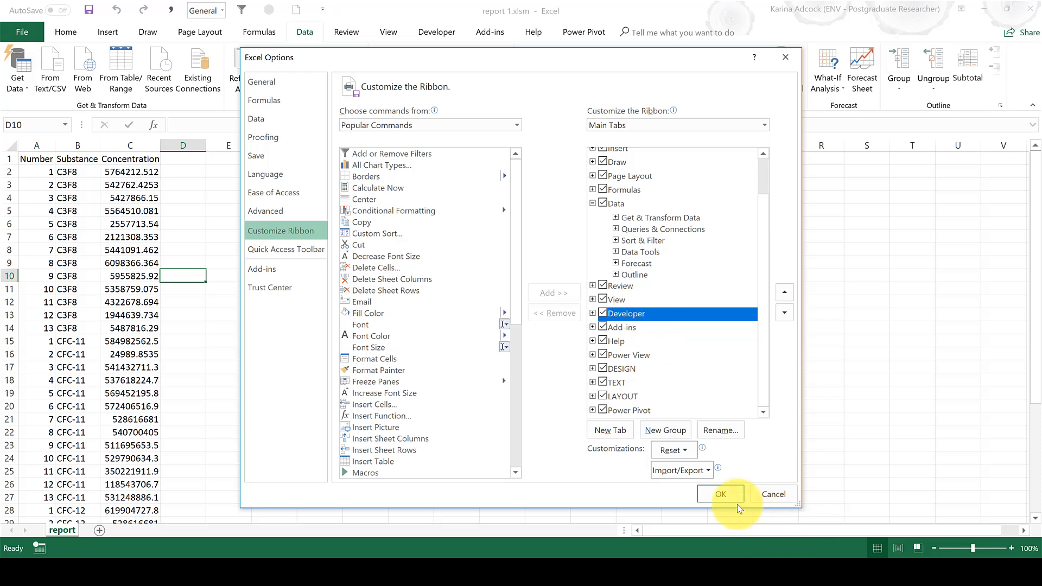
click(720, 494)
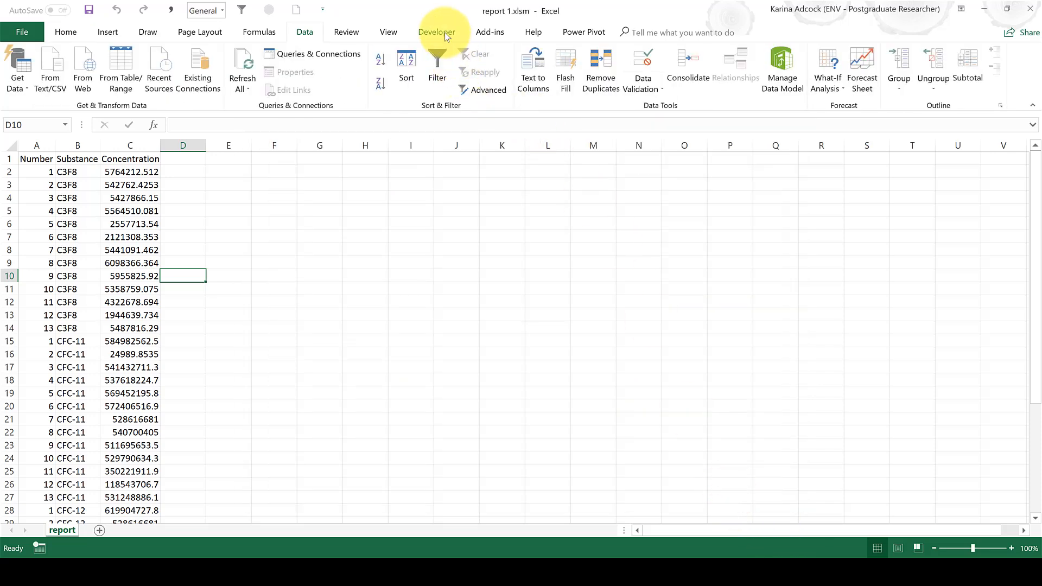
Begin recording Macro1 with storage set to the Personal Macro Workbook.
click(436, 32)
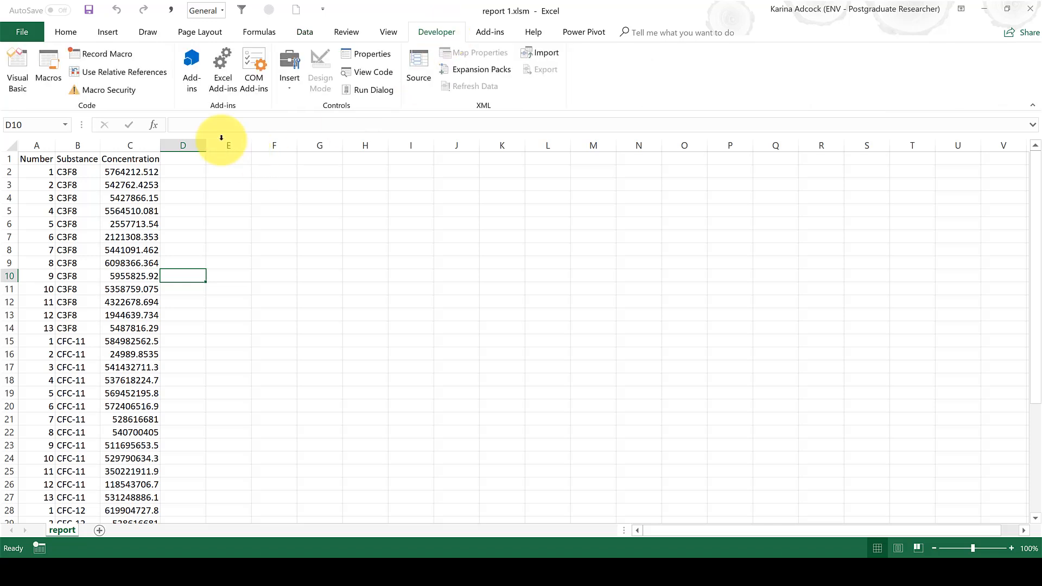
click(106, 54)
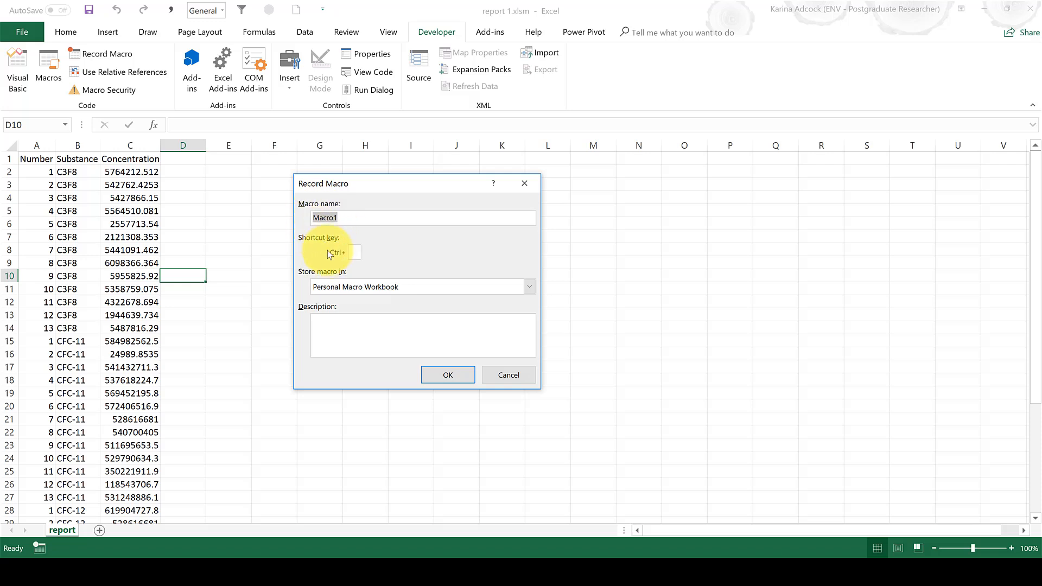
click(529, 287)
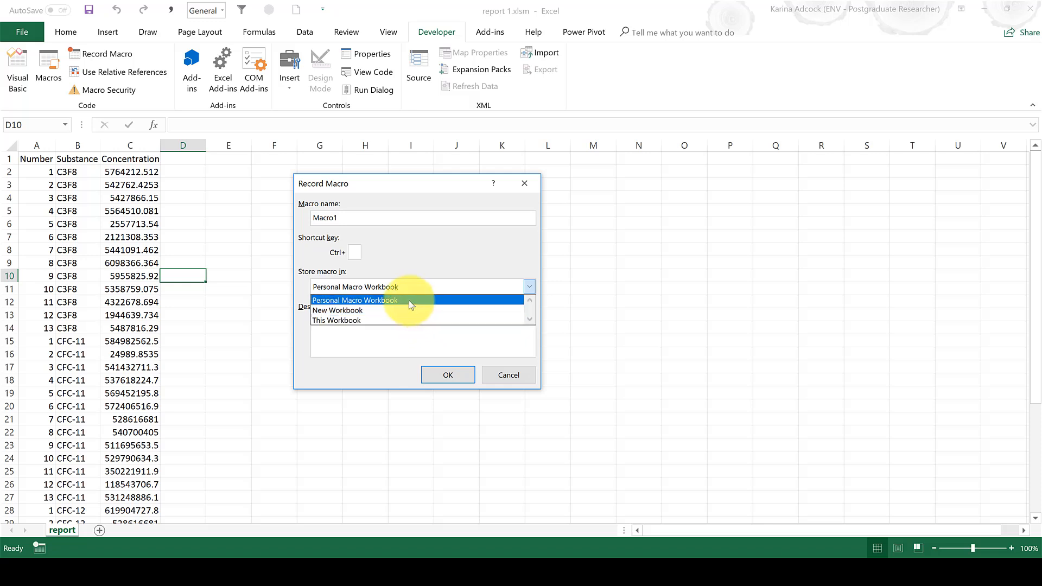
click(354, 300)
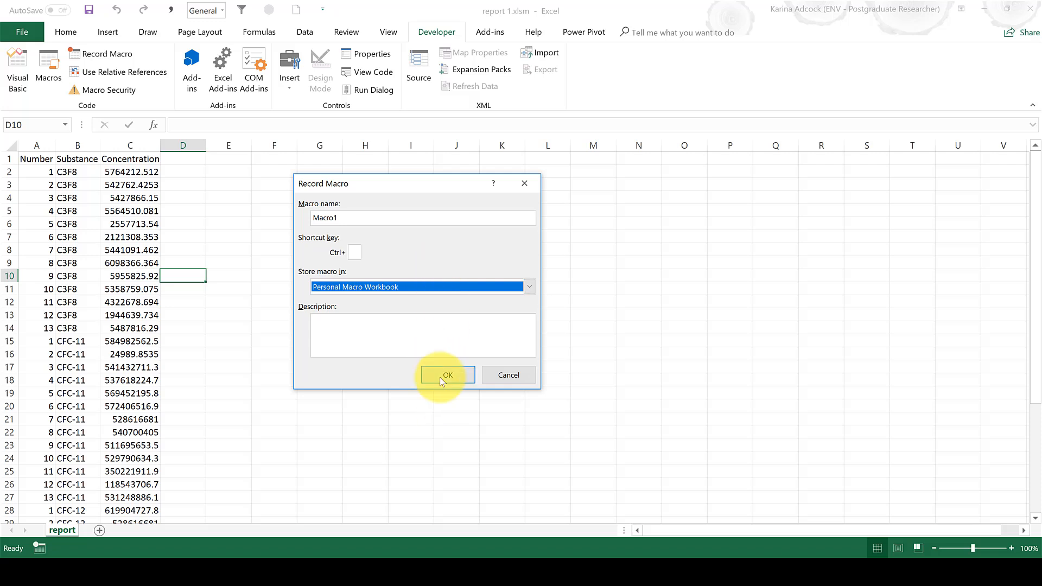
click(446, 374)
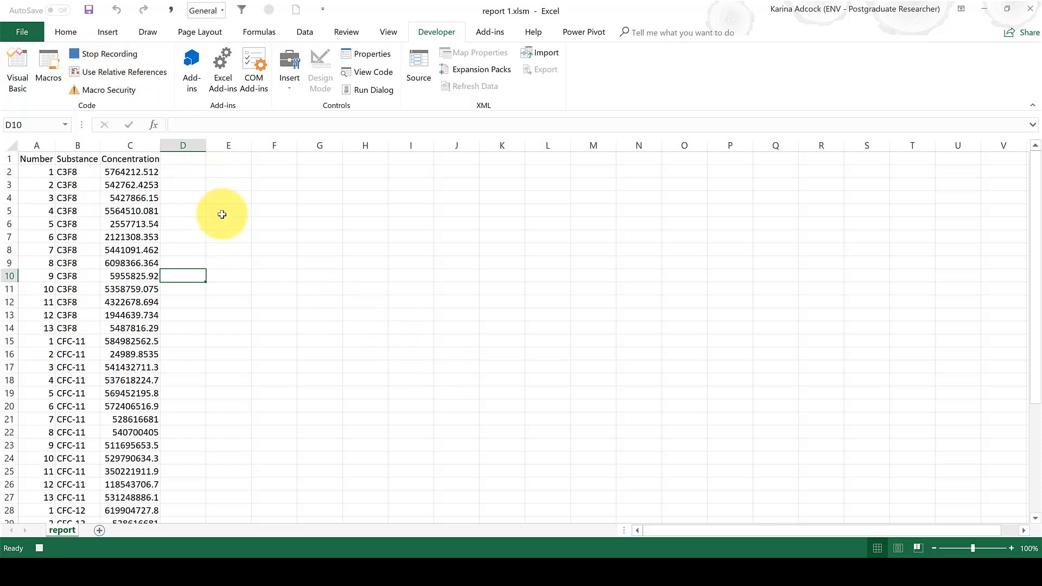
mouse_move(113, 202)
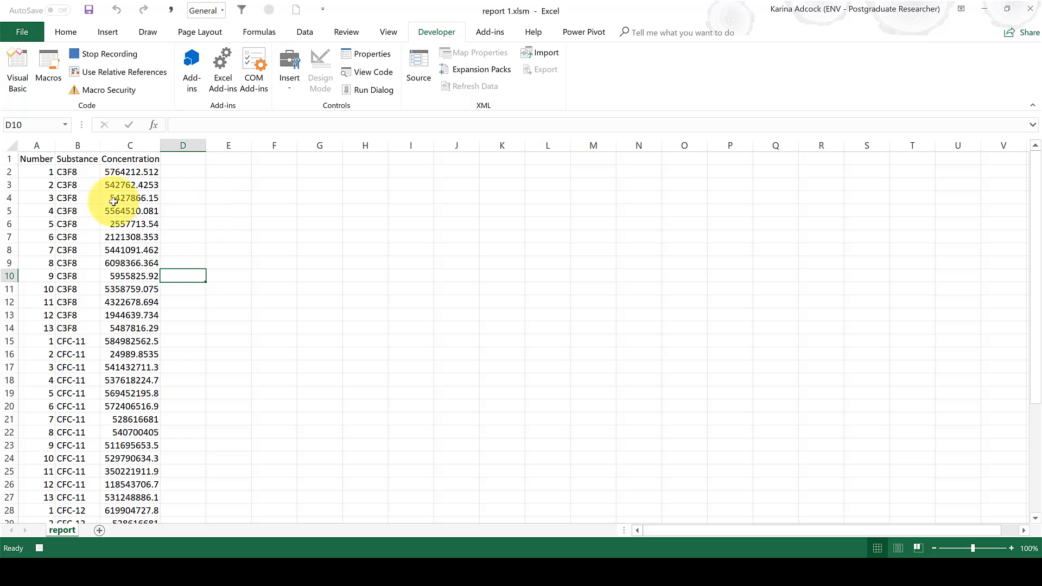
mouse_move(183, 304)
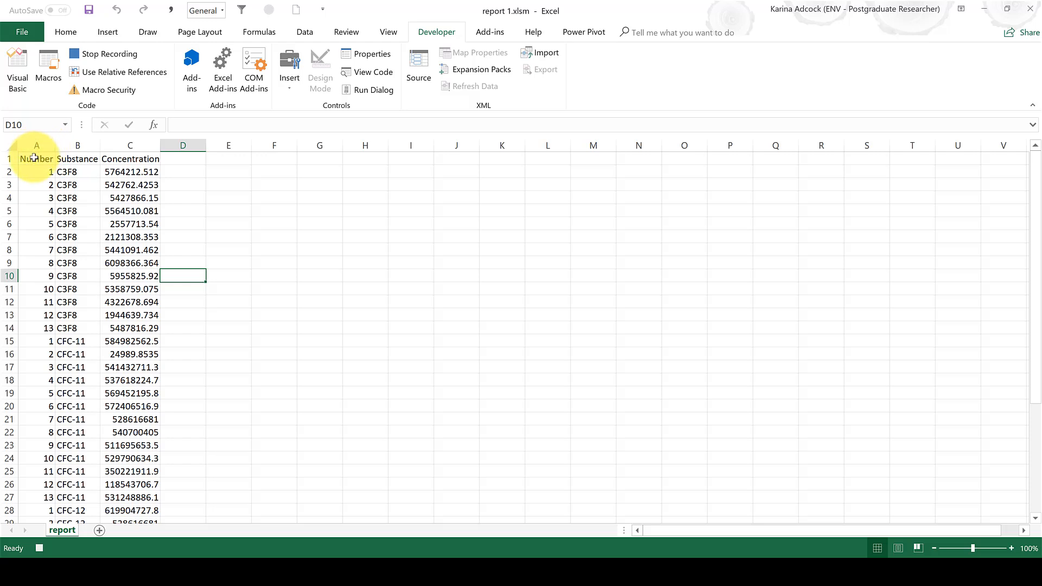
Select the Number, Substance and Concentration data from A1 to row 40 and convert it to Table1 with headers.
click(36, 159)
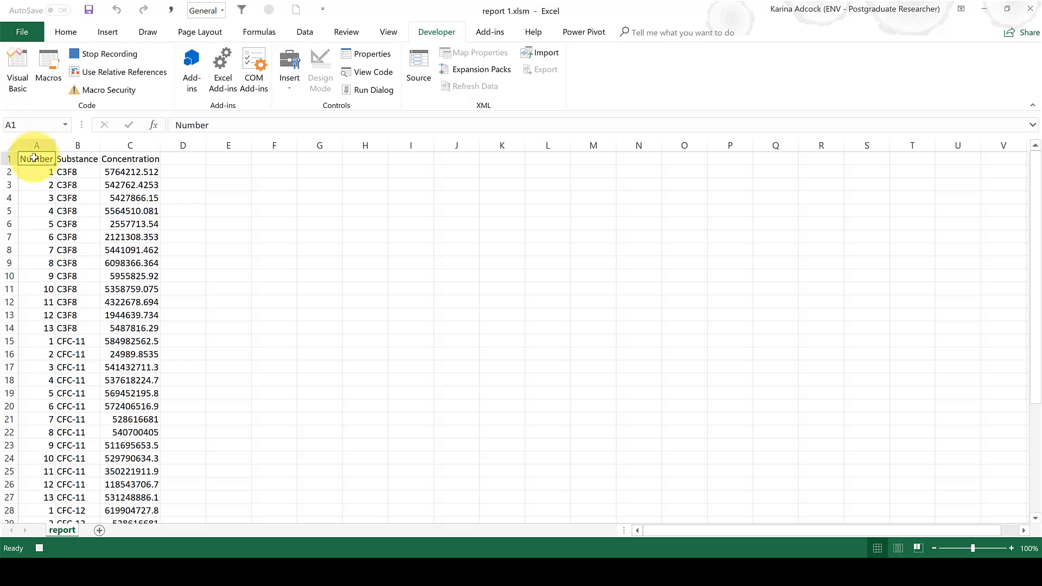
key(ctrl+shift+Right)
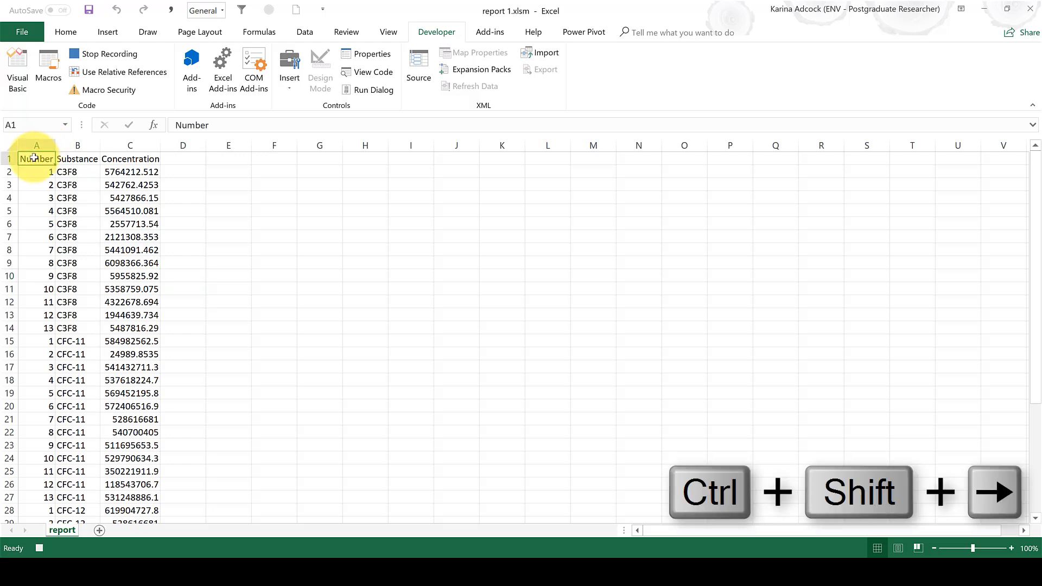
key(ctrl+shift+right)
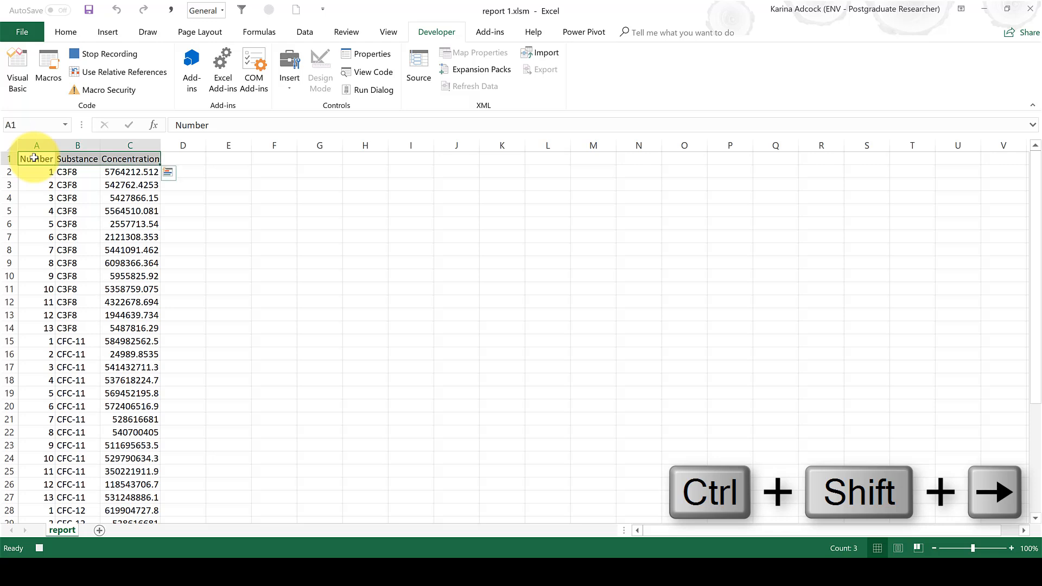
key(ctrl+shift+down)
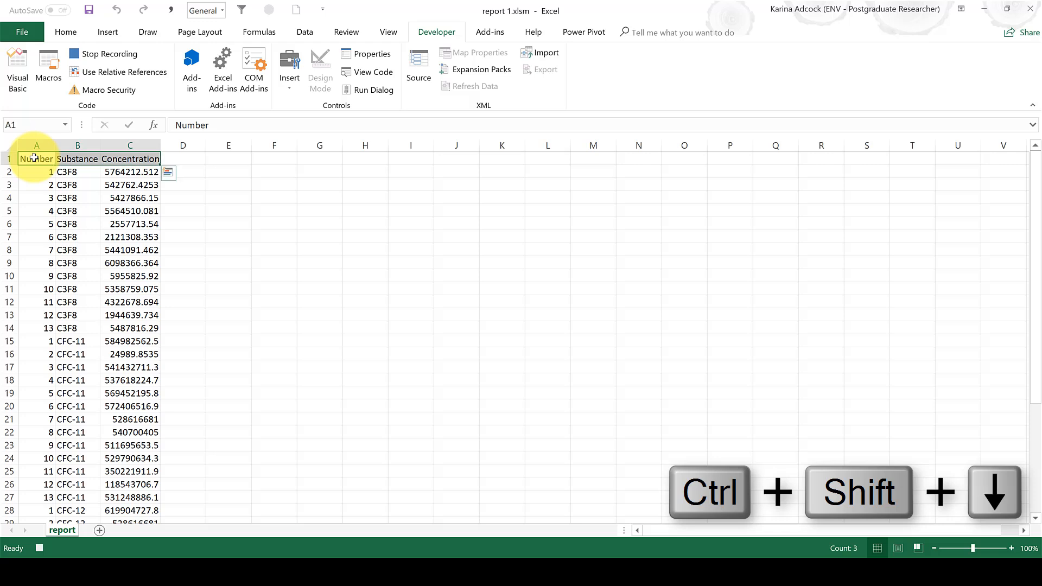
key(ctrl+shift+down)
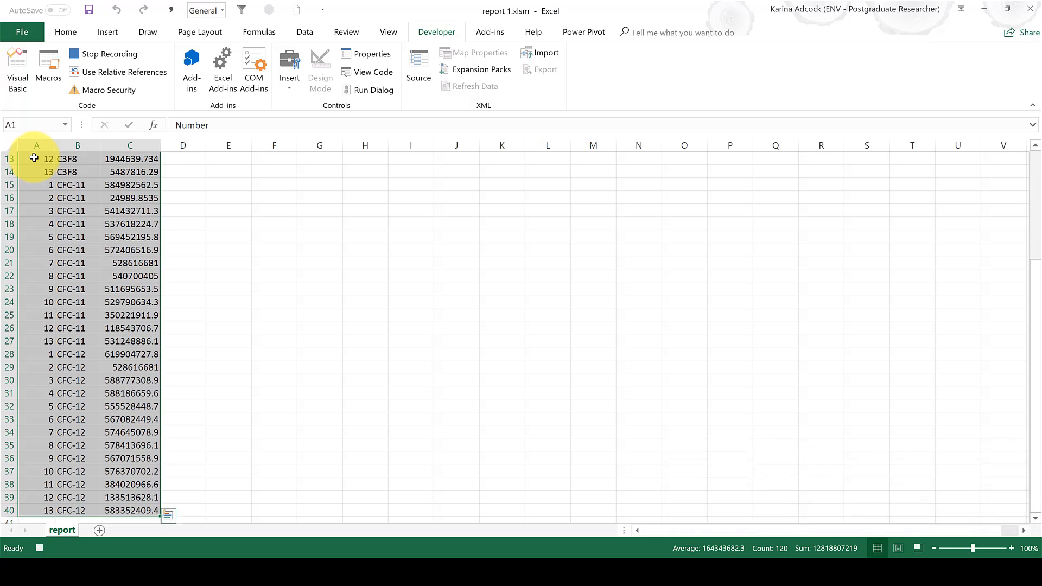
key(ctrl+t)
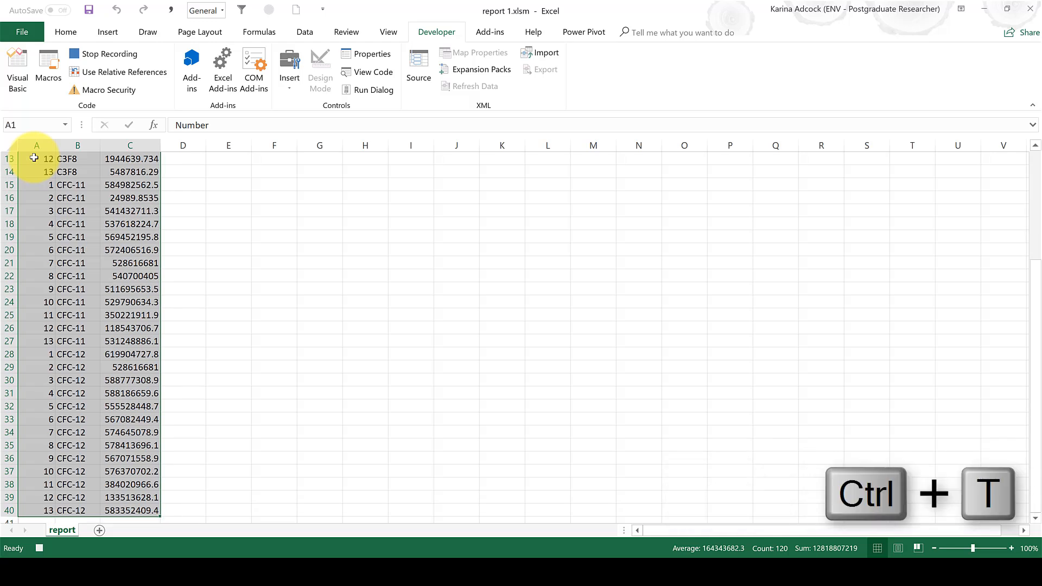
key(ctrl+t)
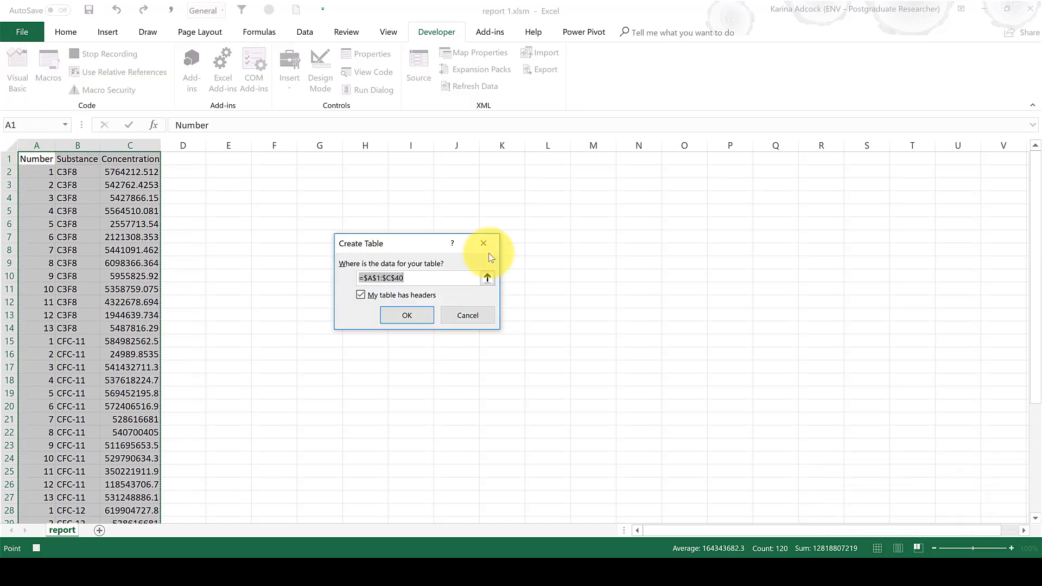
click(407, 314)
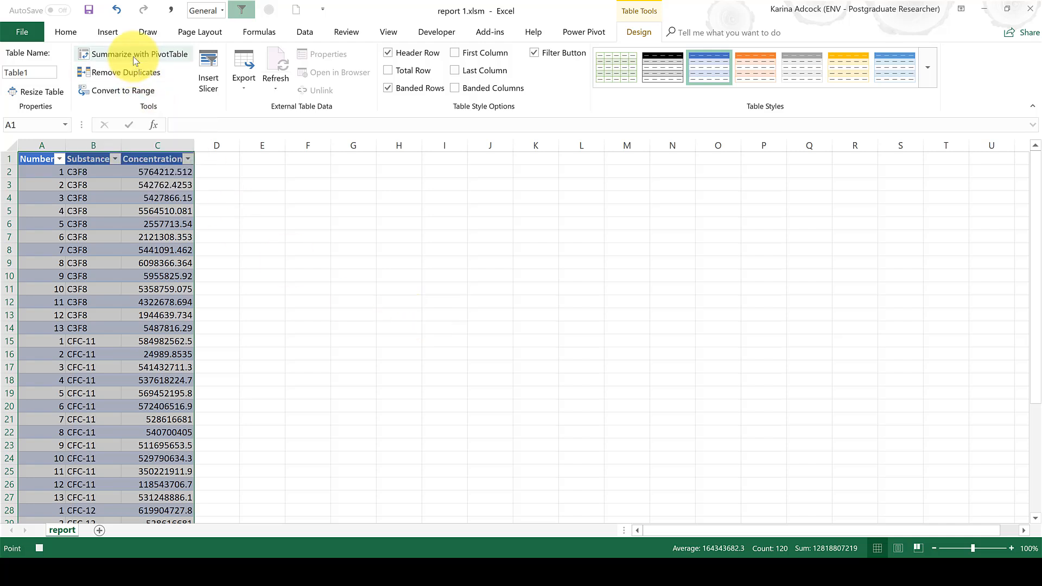
Summarize Table1 in PivotTable1 with Number rows, Substance columns and Concentration values.
click(133, 54)
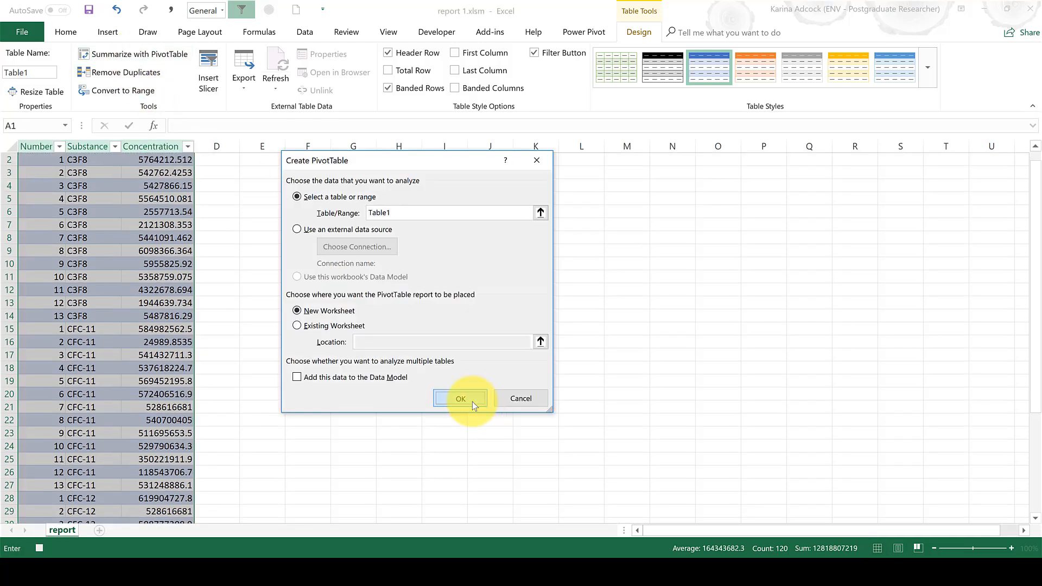
click(461, 398)
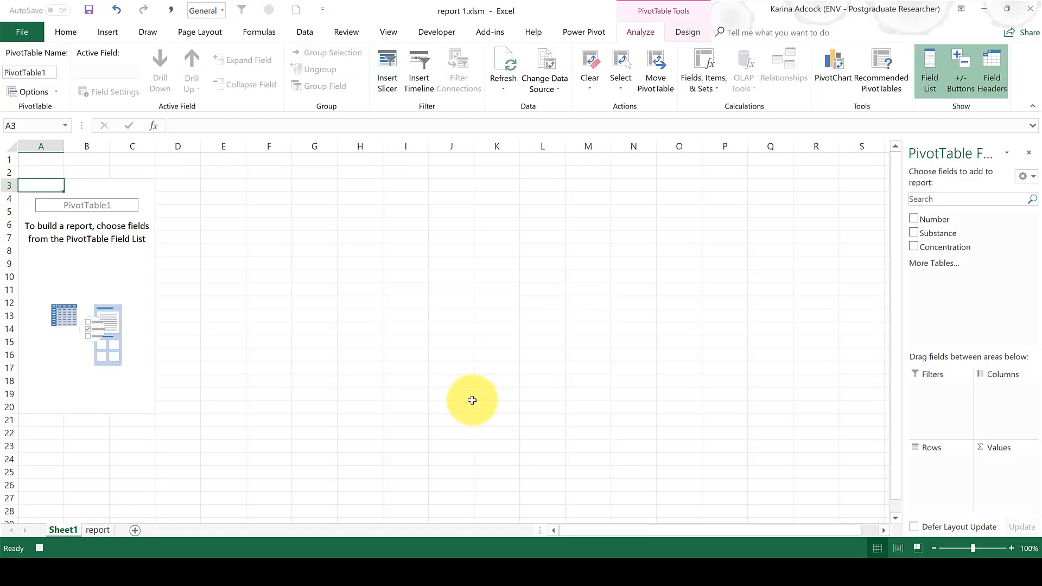
mouse_move(472, 395)
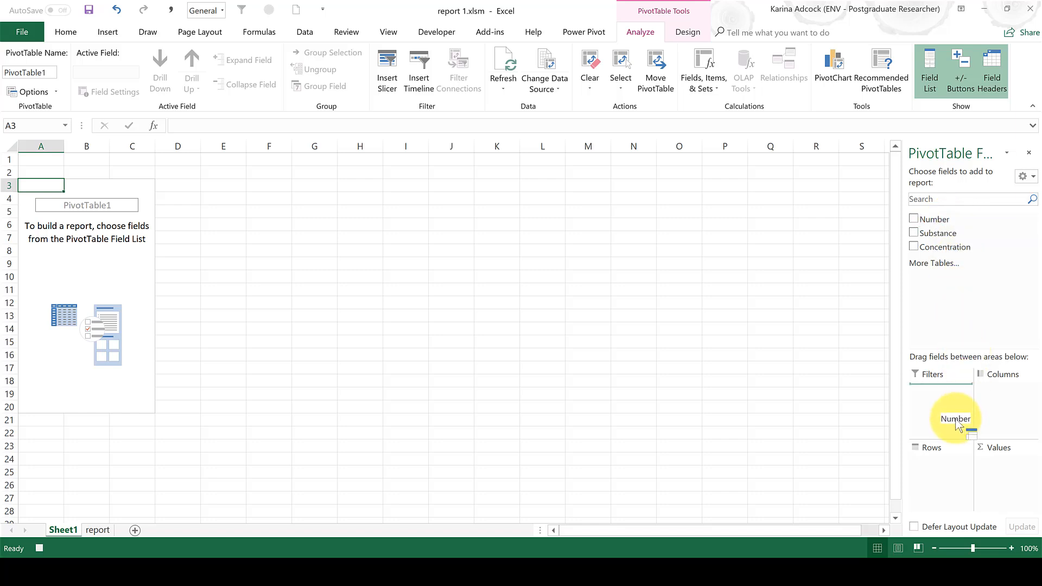
click(914, 218)
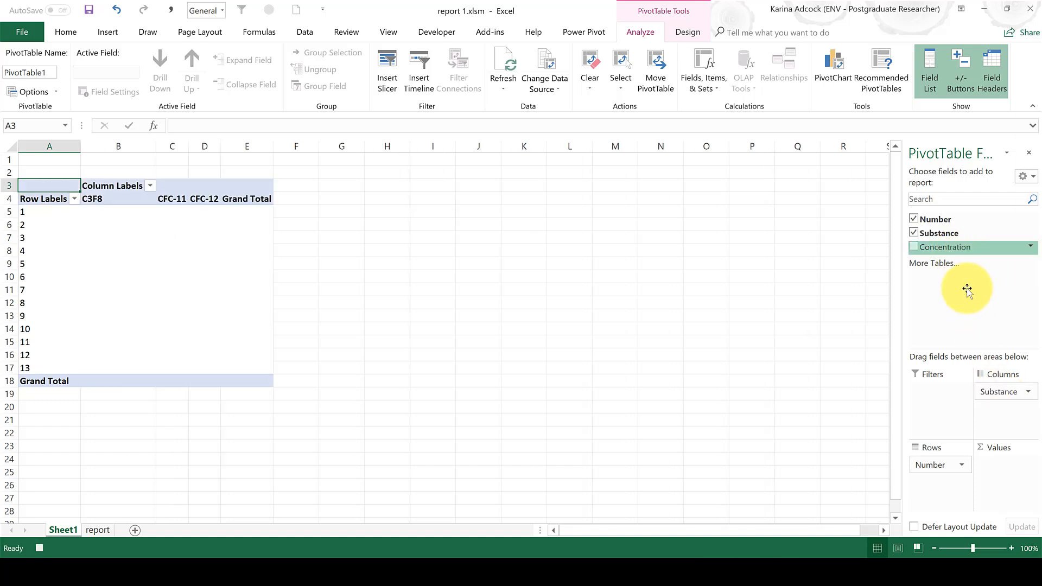
click(914, 248)
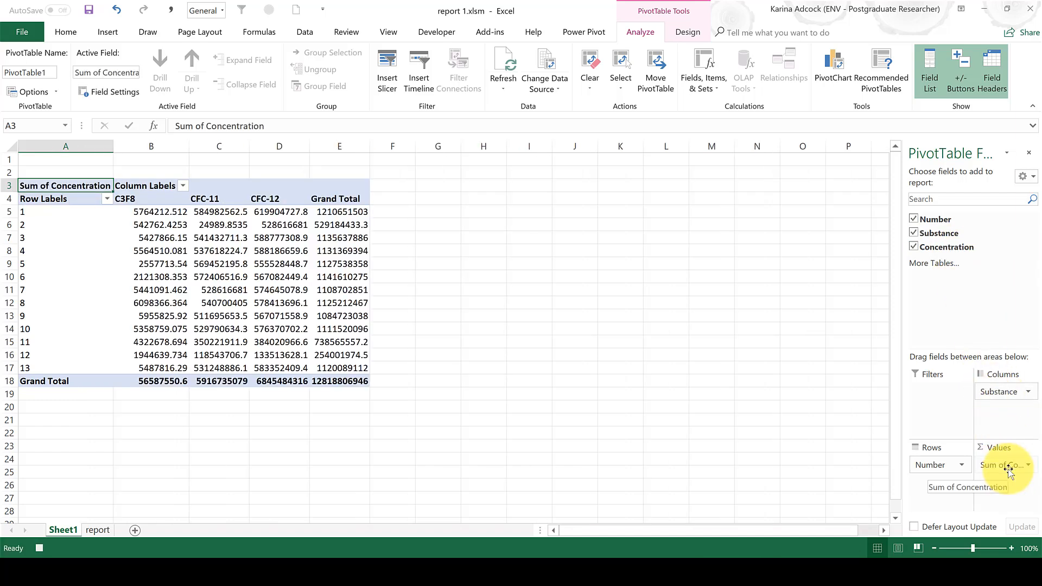
click(1026, 465)
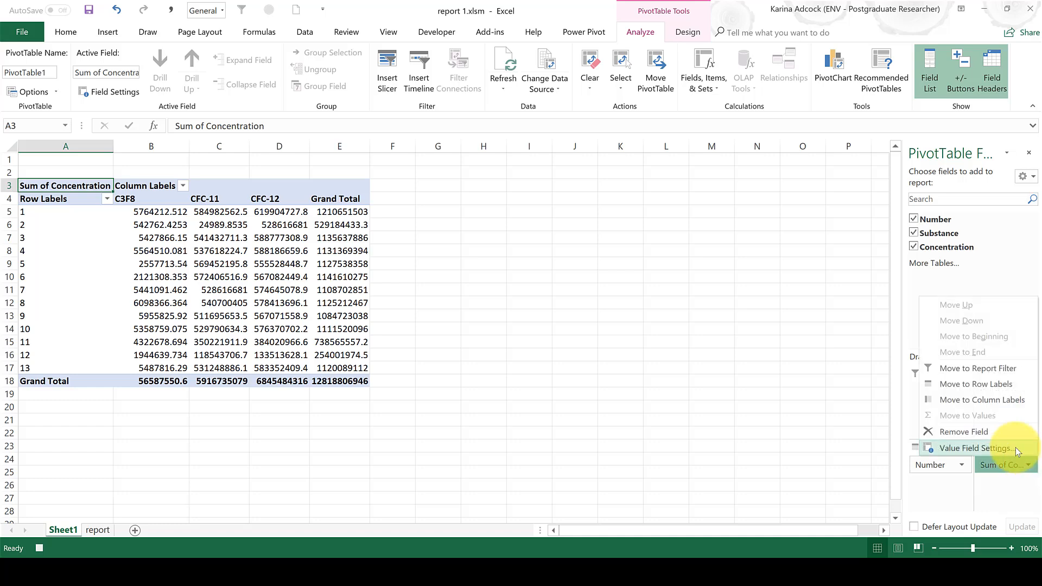
Summarize Concentration by Average and switch grand totals off for rows and columns.
click(977, 448)
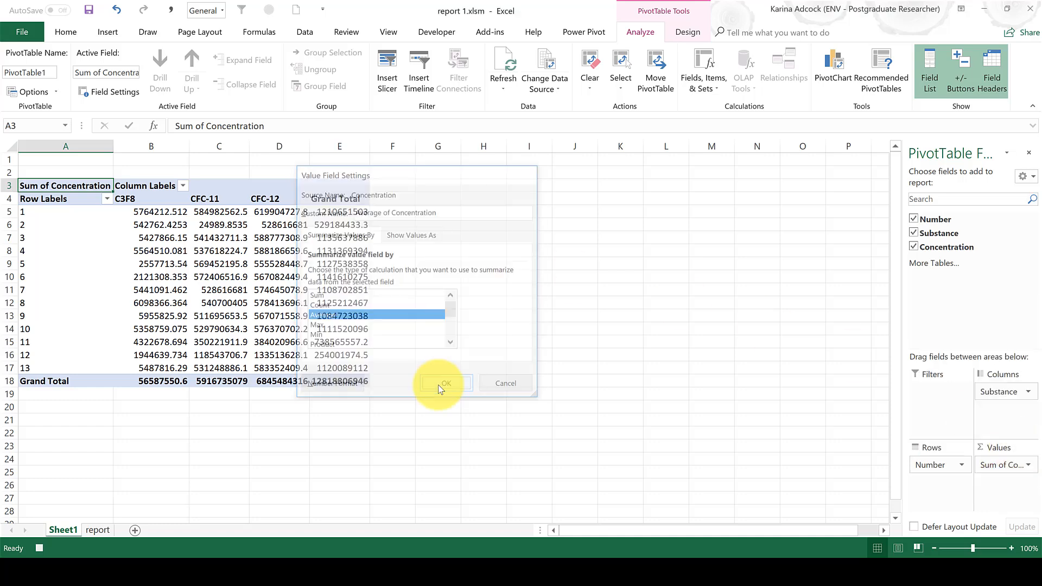
click(445, 383)
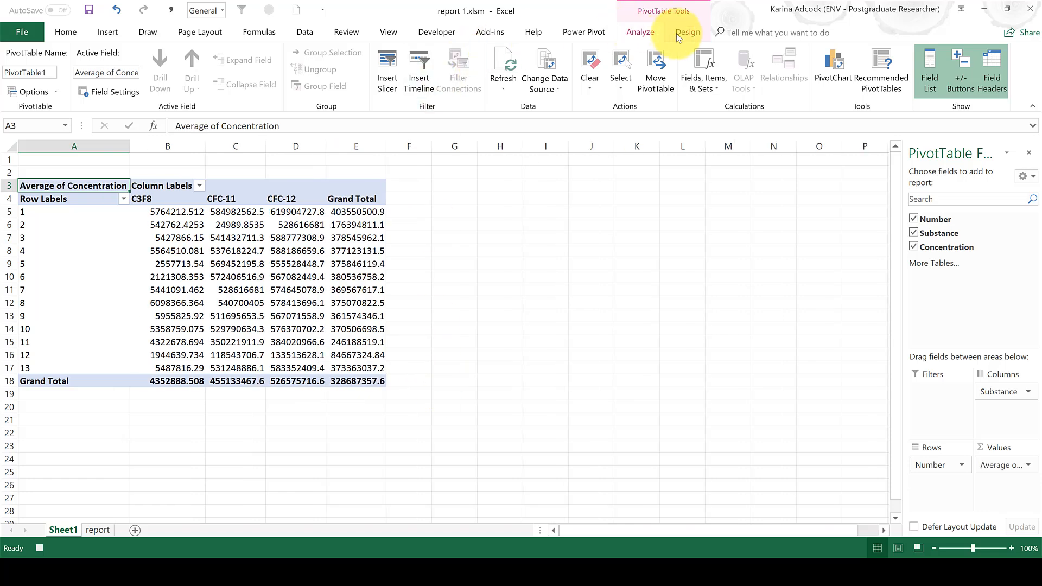
click(52, 70)
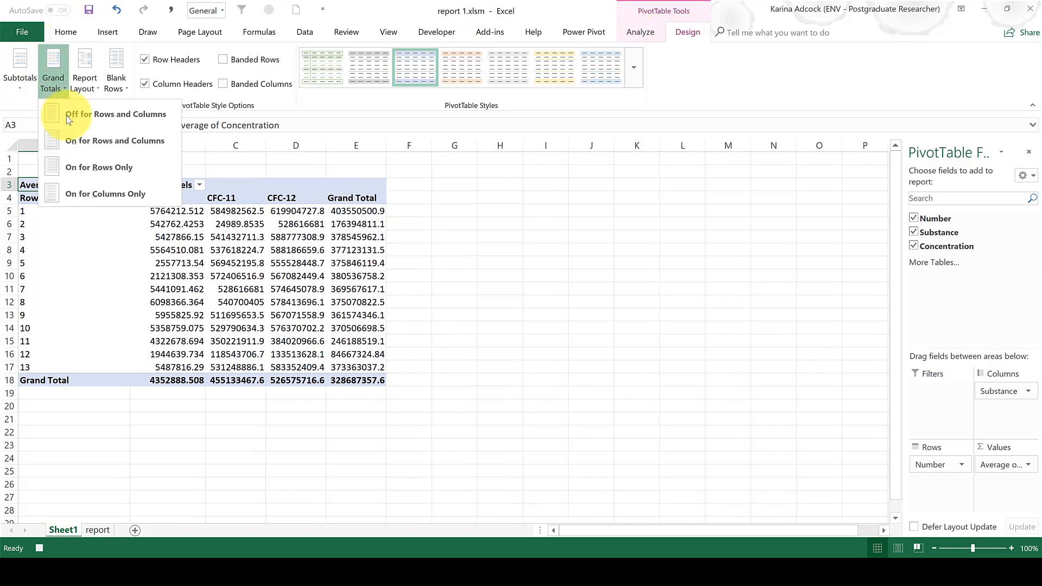
click(116, 114)
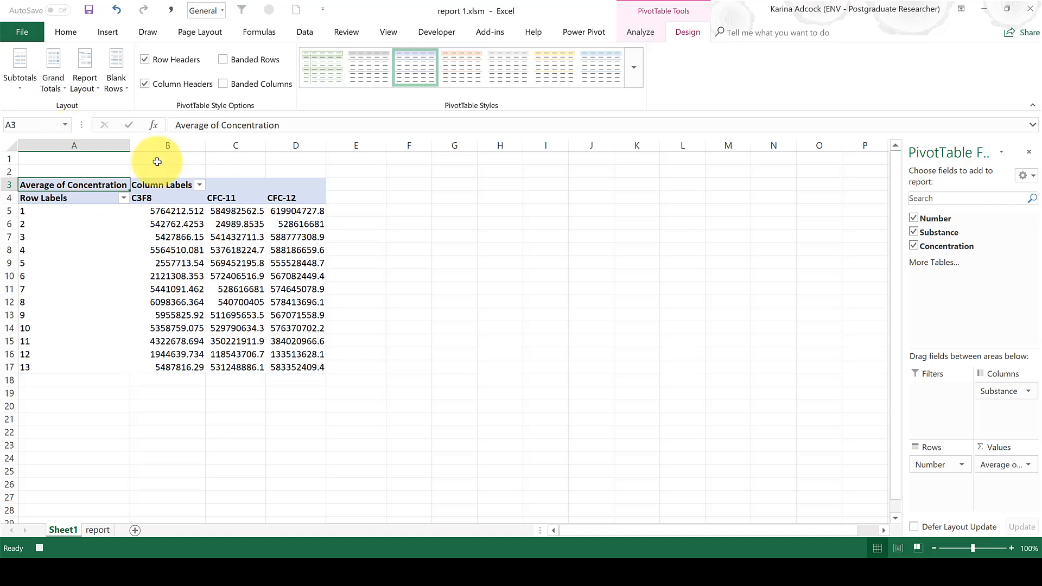
mouse_move(165, 274)
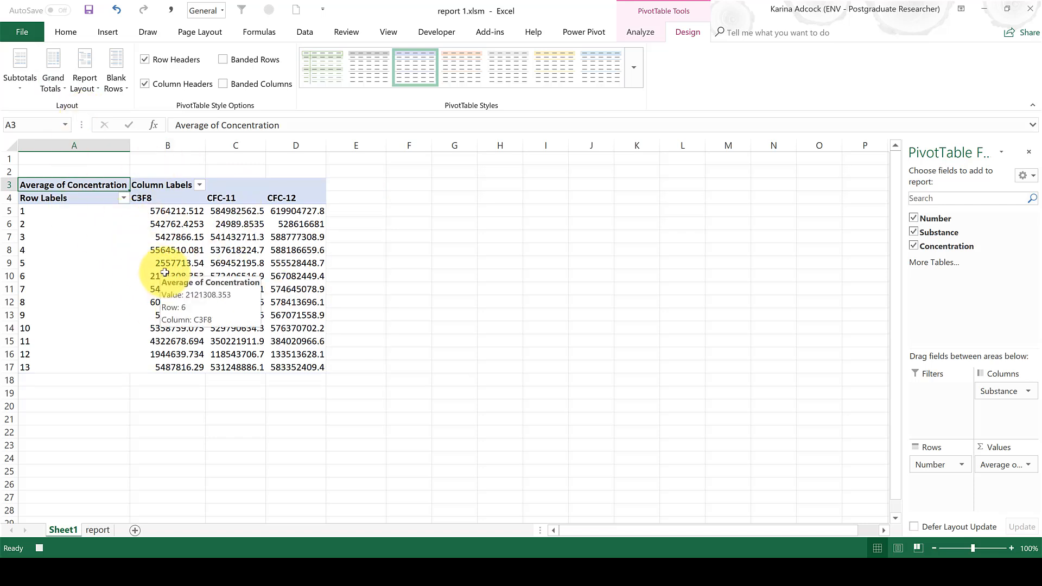
click(436, 31)
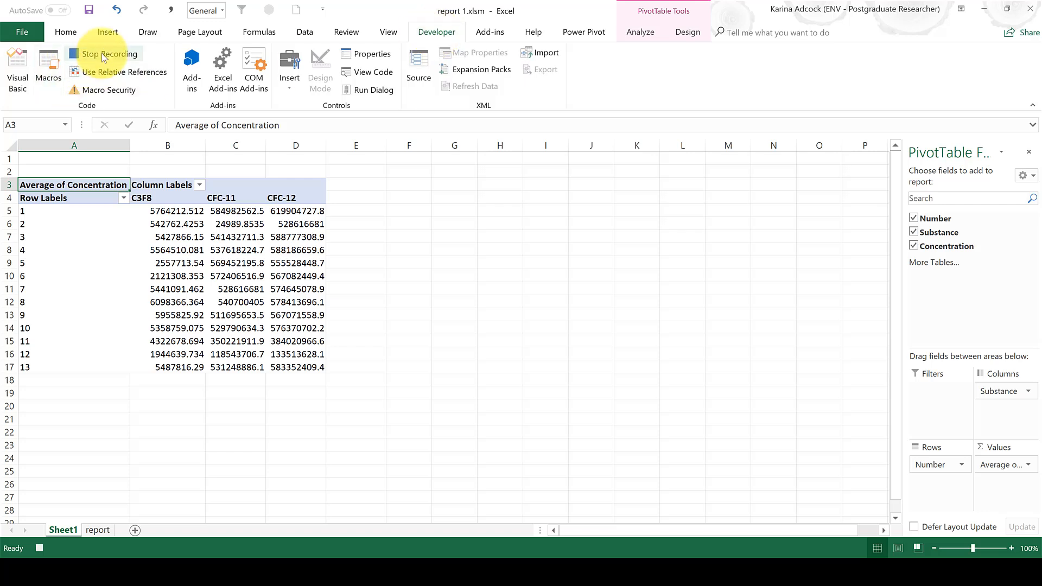
Stop recording Macro1, save report 1 and close the workbook.
click(109, 54)
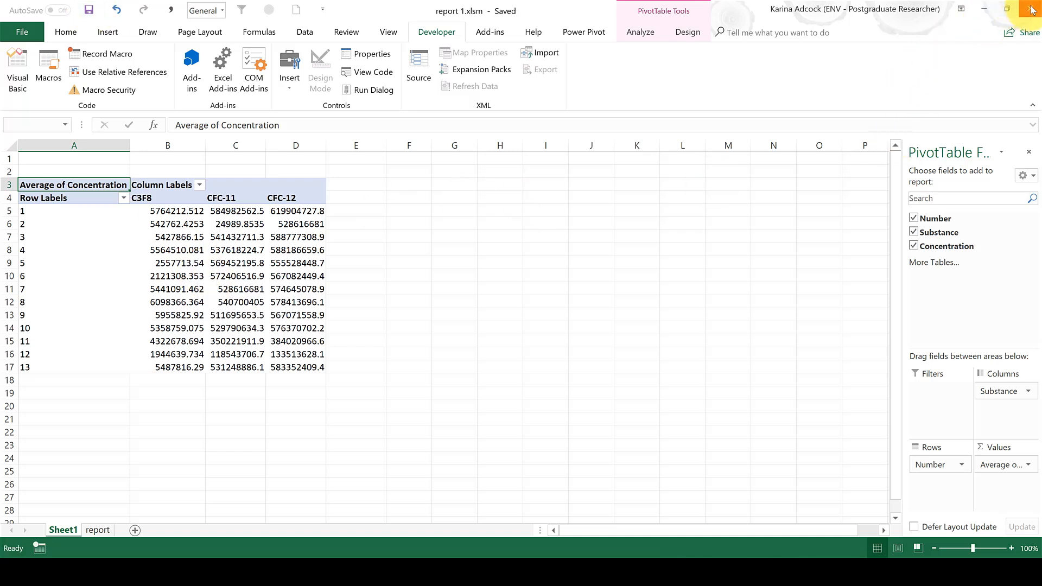
click(1031, 10)
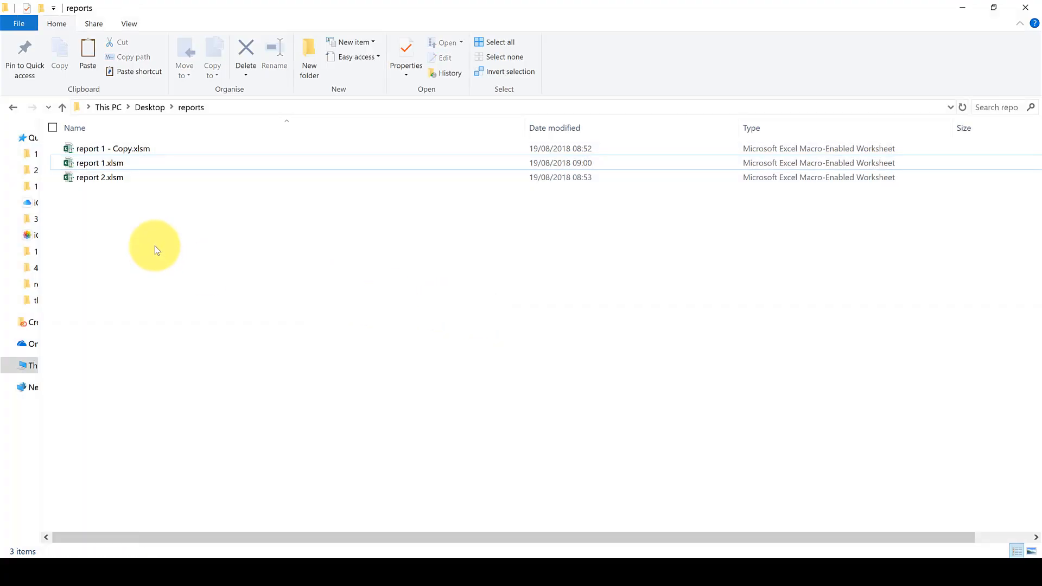
Open report 1 - Copy.xlsm from File Explorer and select a cell in its data.
click(113, 148)
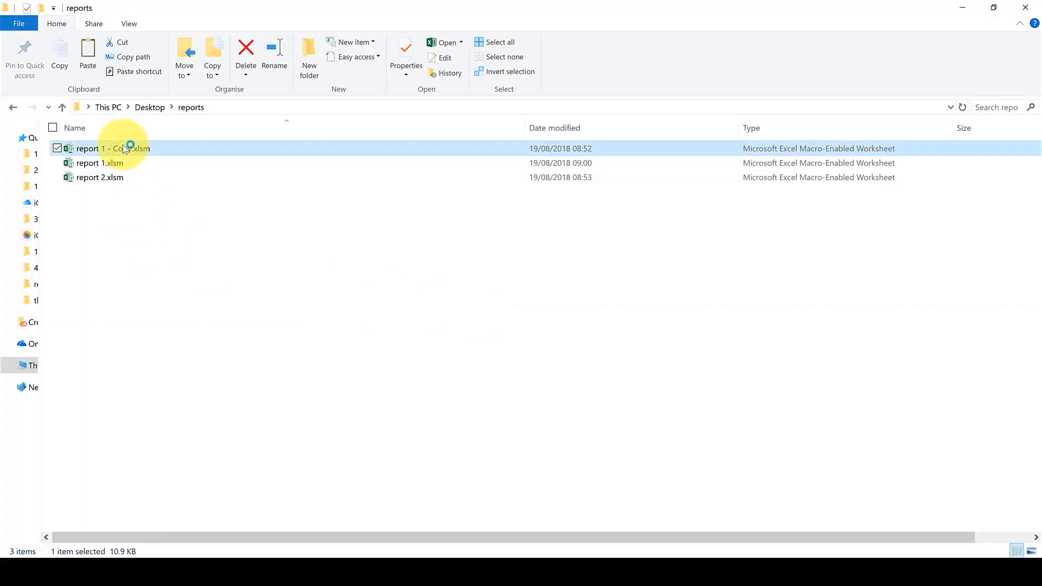
double_click(103, 149)
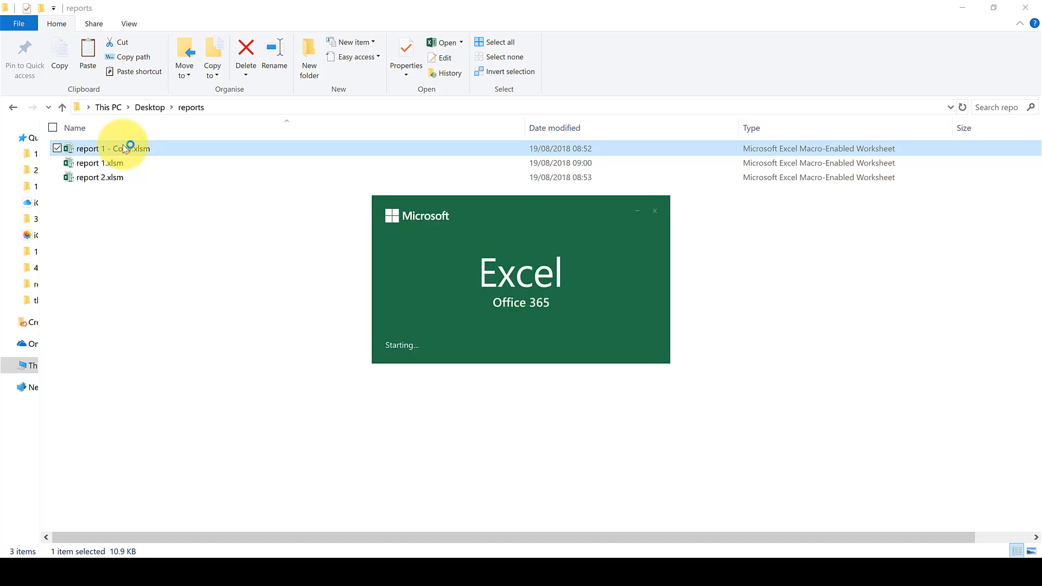
double_click(103, 149)
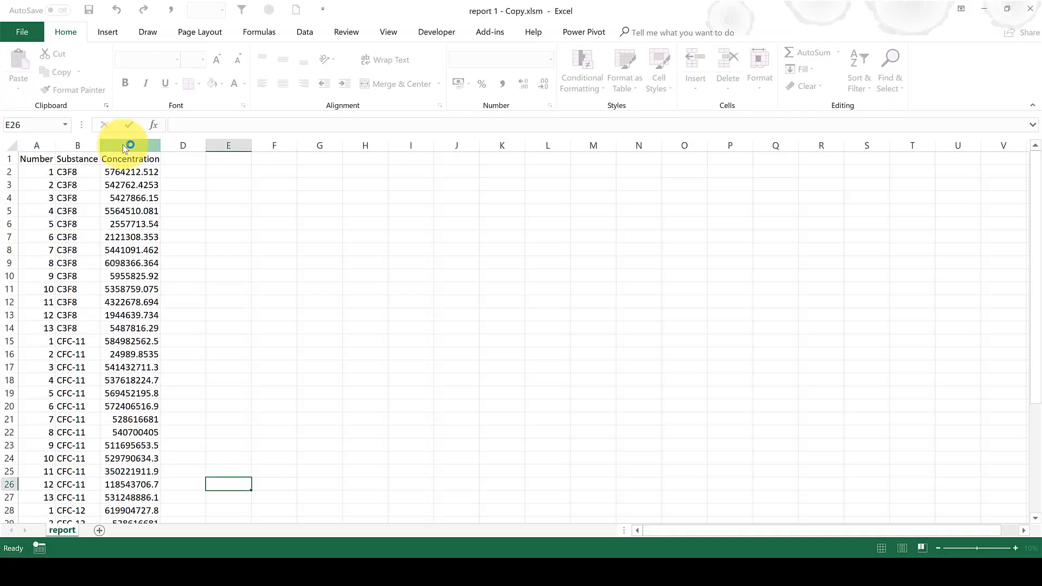
scroll(down, 3)
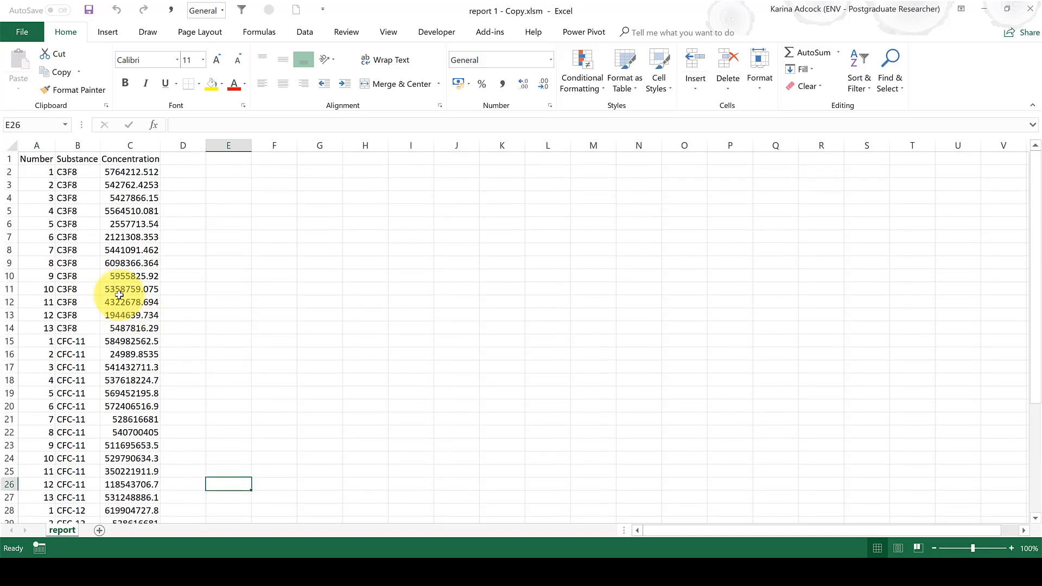
click(130, 289)
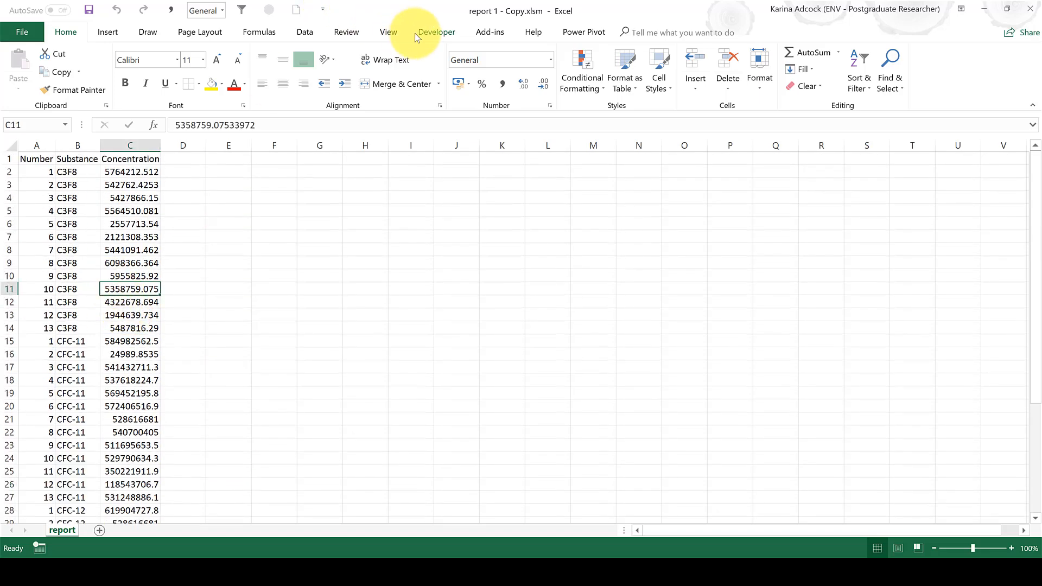
Run PERSONAL.XLSB!Macro1 on the copied report to build the average Concentration pivot table.
click(437, 32)
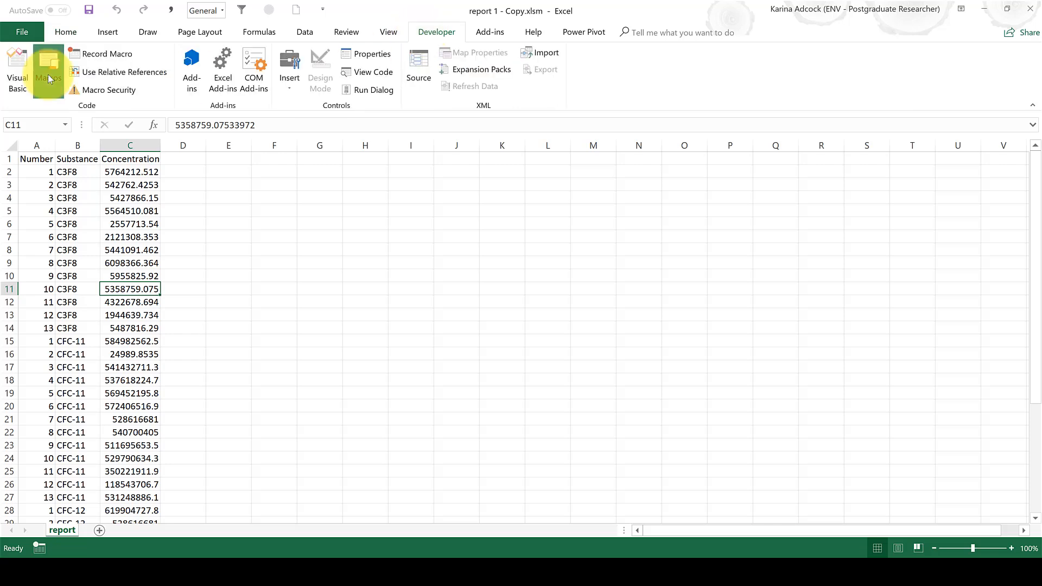
click(48, 70)
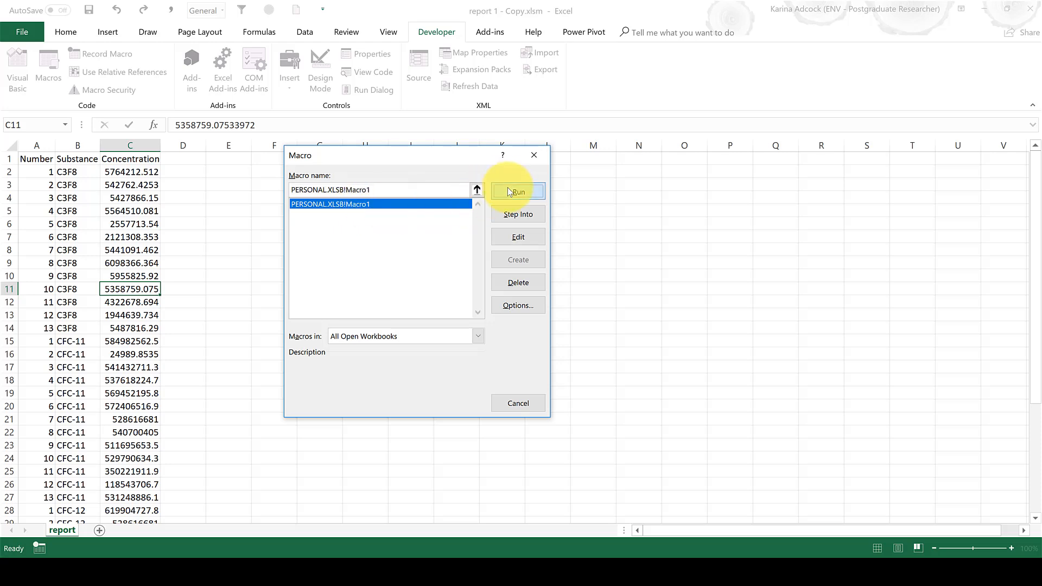
click(518, 191)
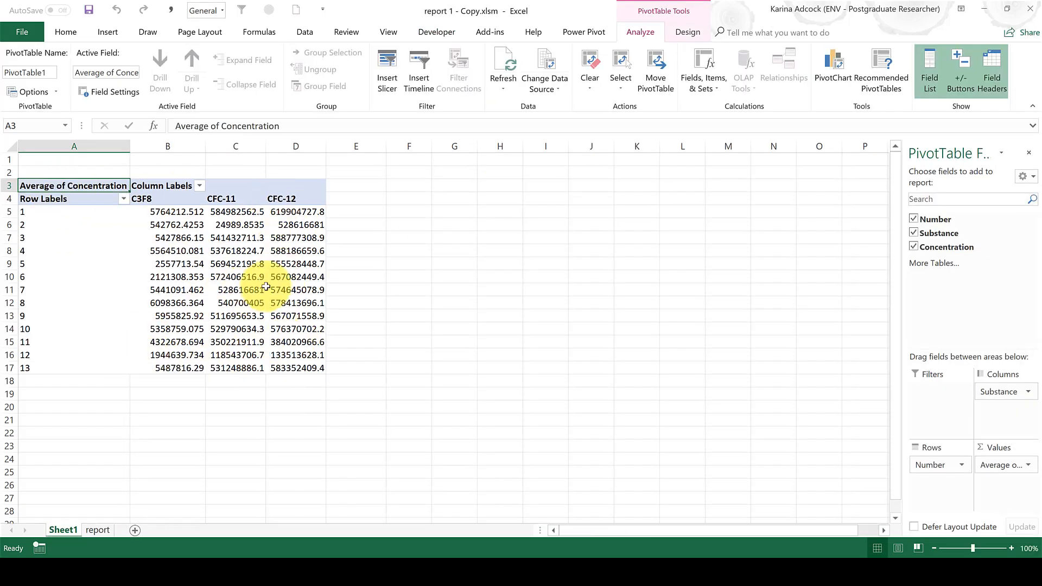
mouse_move(279, 289)
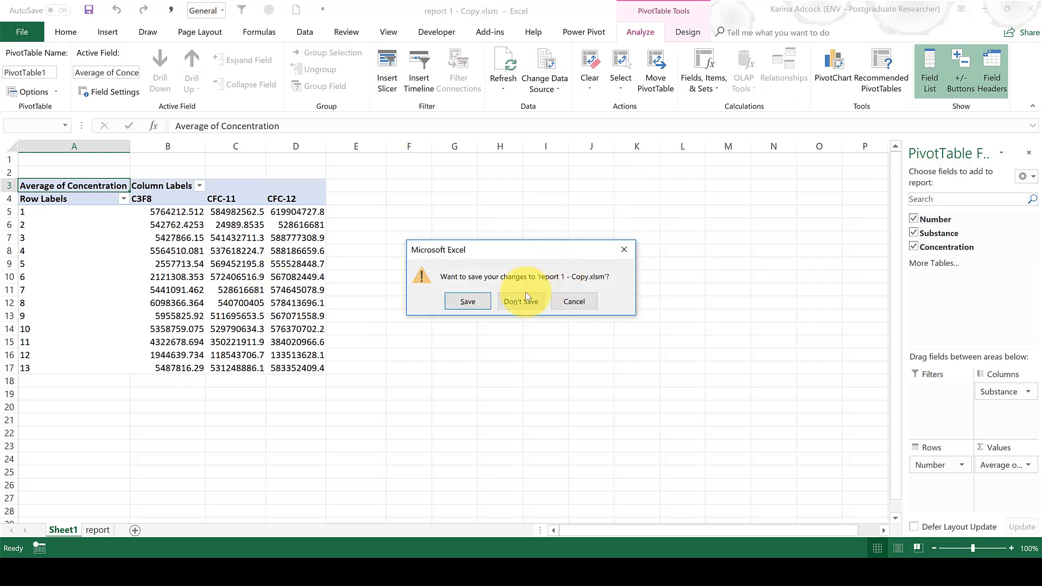
Close the copy without saving, reopen report 1 - Copy.xlsm and select a data cell.
click(521, 300)
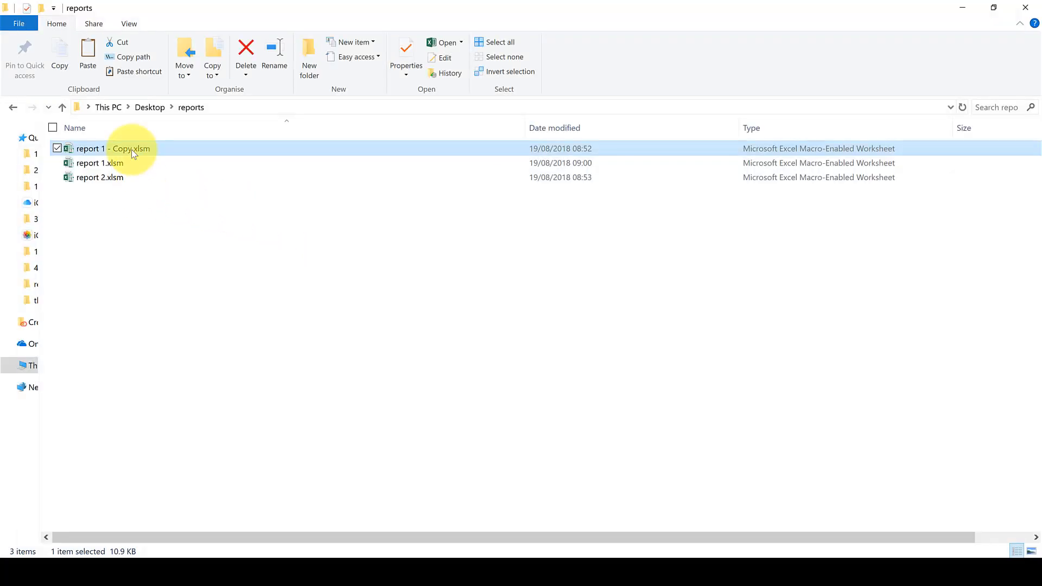
double_click(116, 149)
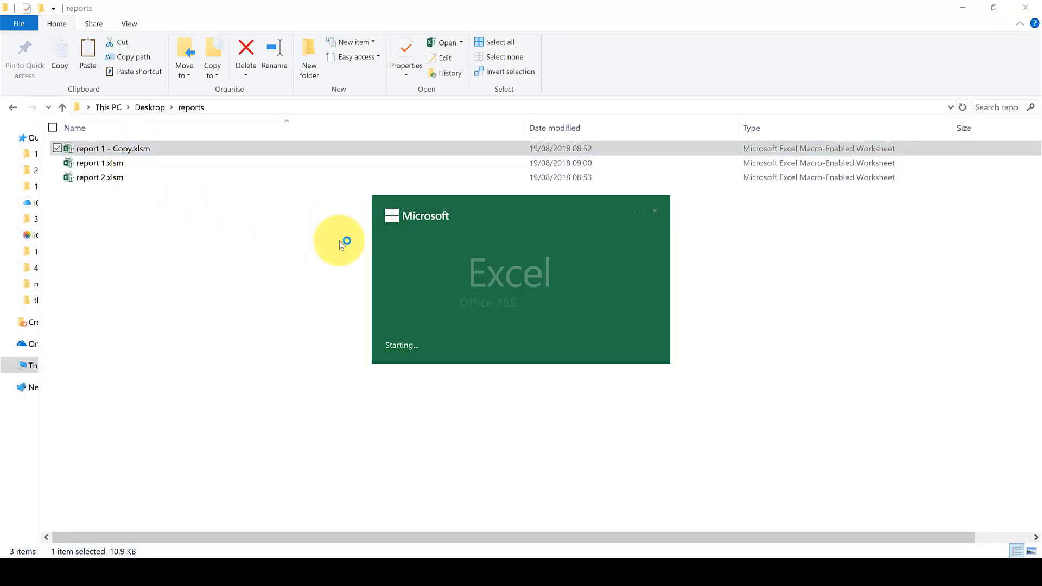
mouse_move(360, 254)
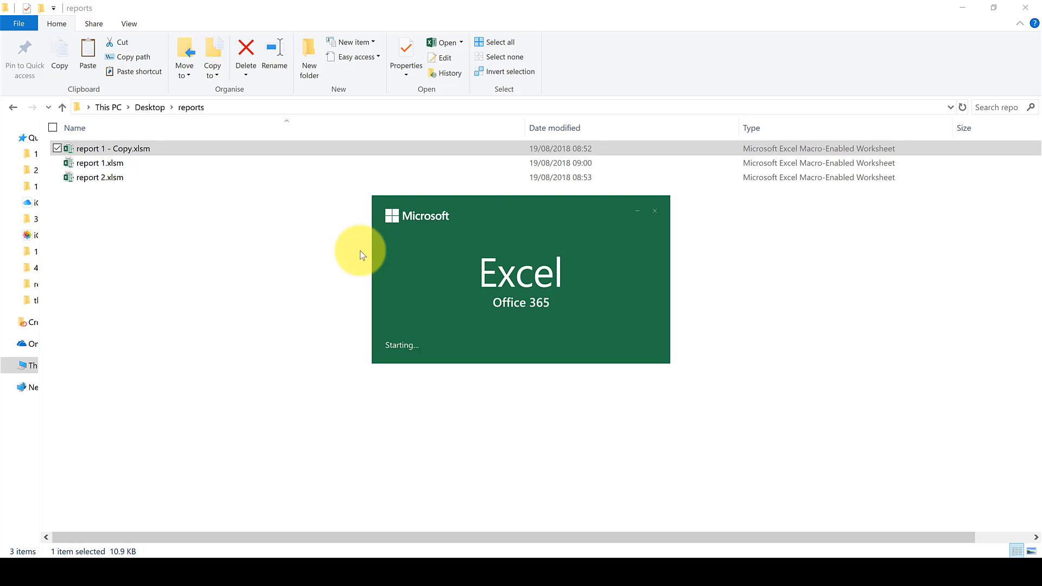
double_click(104, 148)
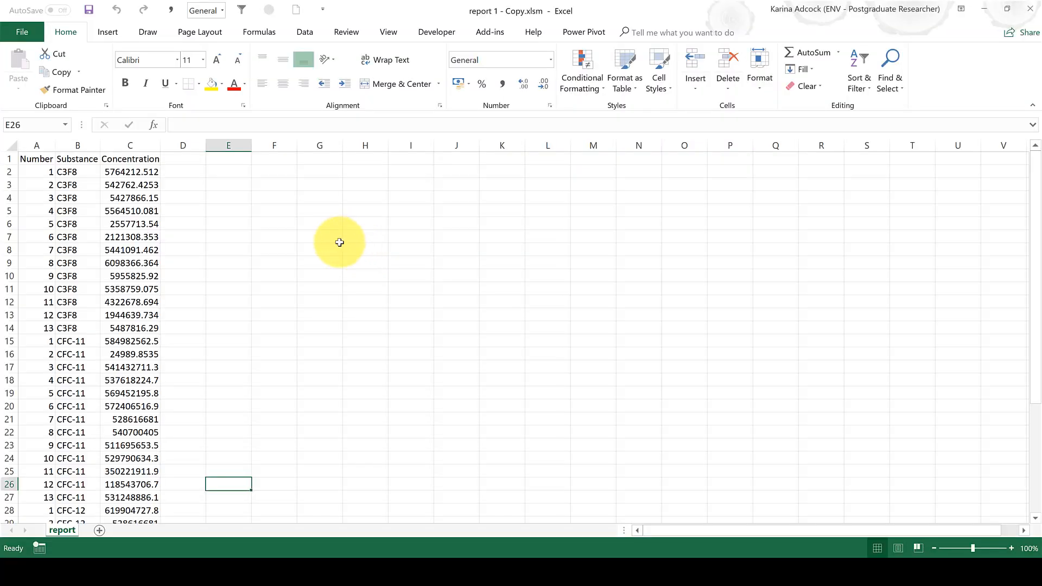
click(129, 250)
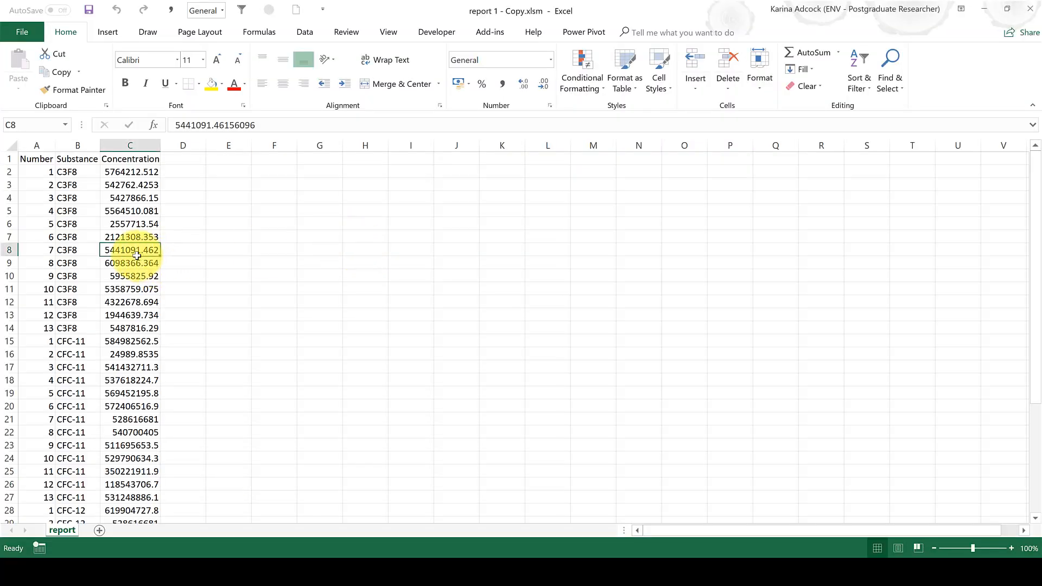
Show the recorded Macro1 code from PERSONAL.XLSB Module1 in a maximized VBA editor (Alt+F11).
key(Alt+F11)
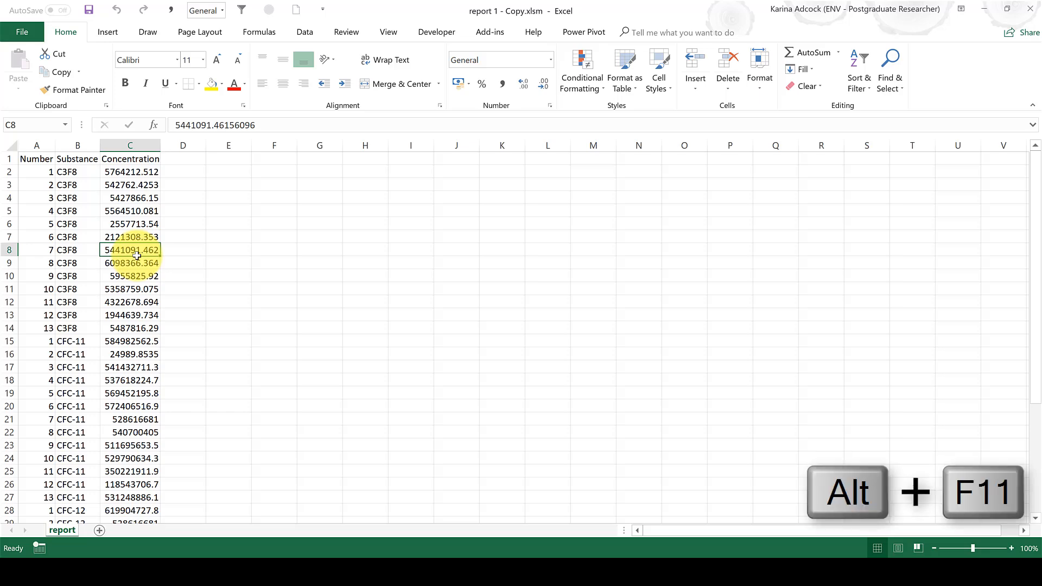
key(Alt+F11)
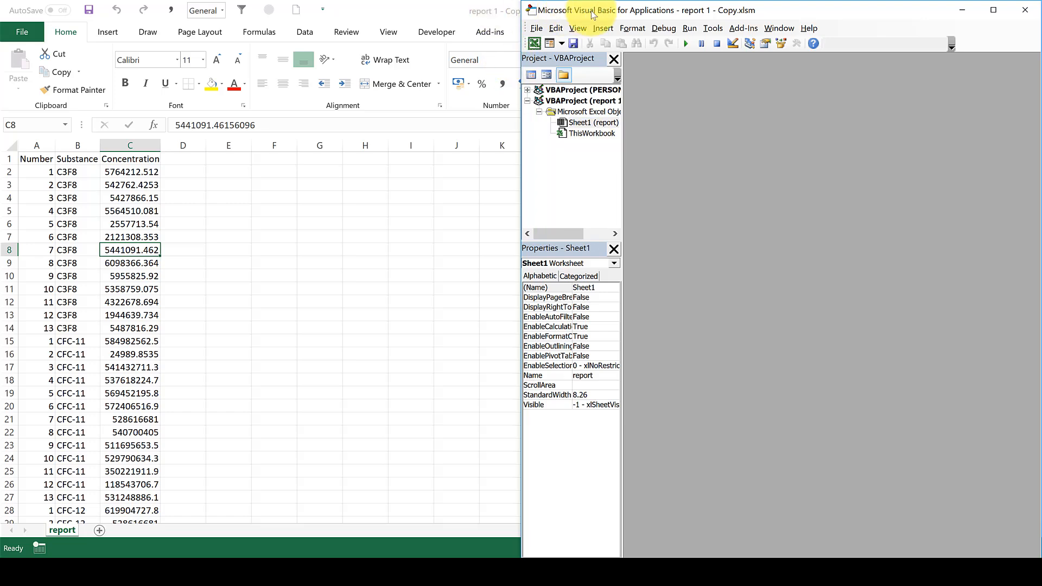
click(993, 10)
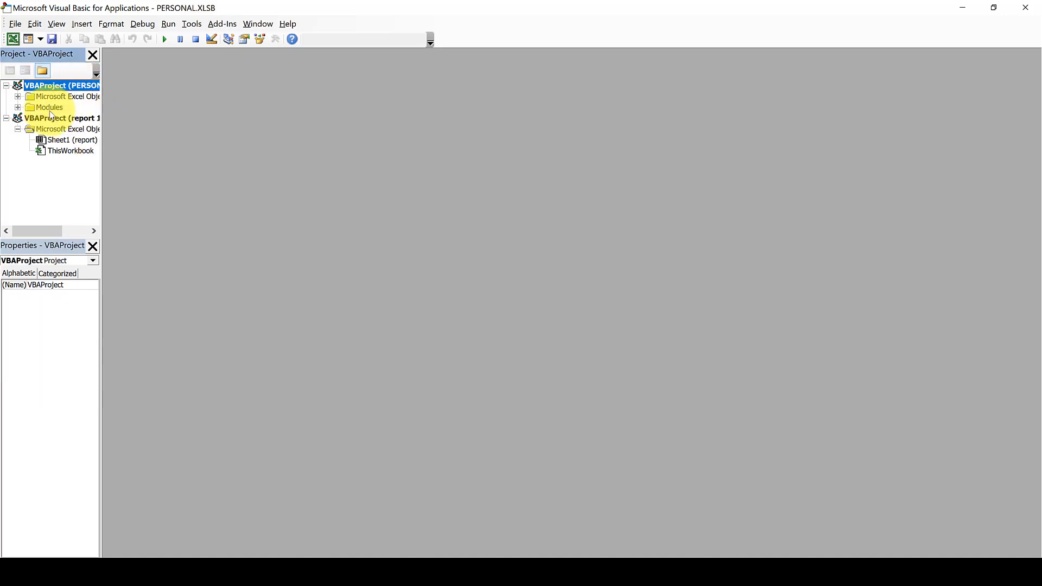
click(17, 108)
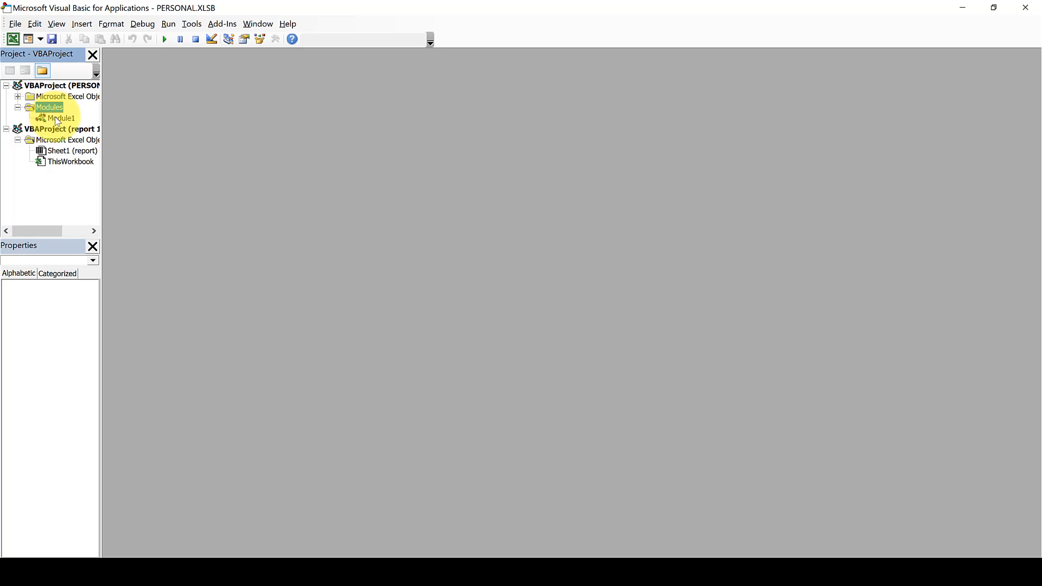
double_click(60, 117)
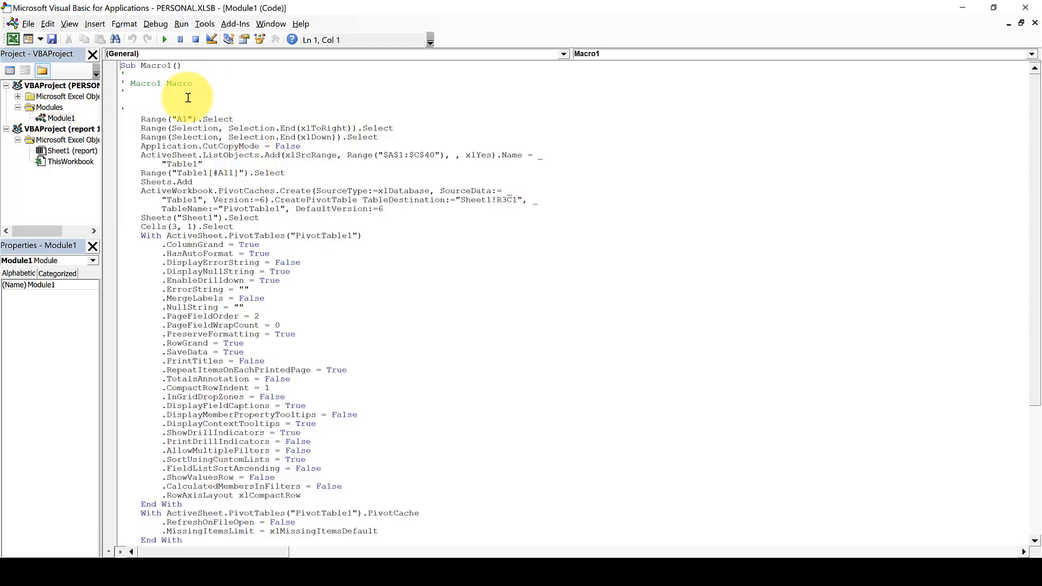
scroll(down, 3)
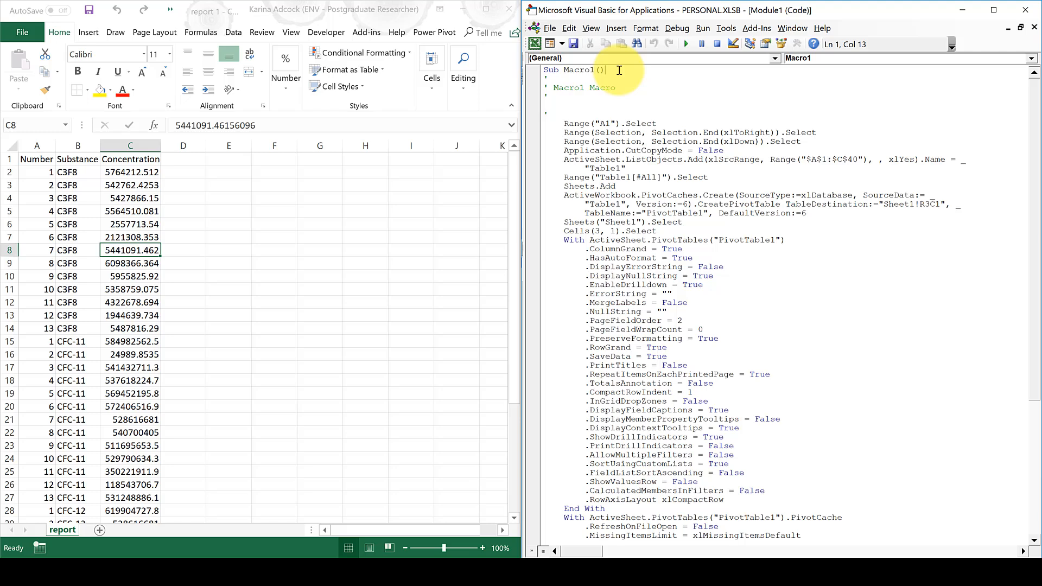
Step Macro1 with F8 so its first line, Range("A1").Select, runs on the report sheet.
key(F8)
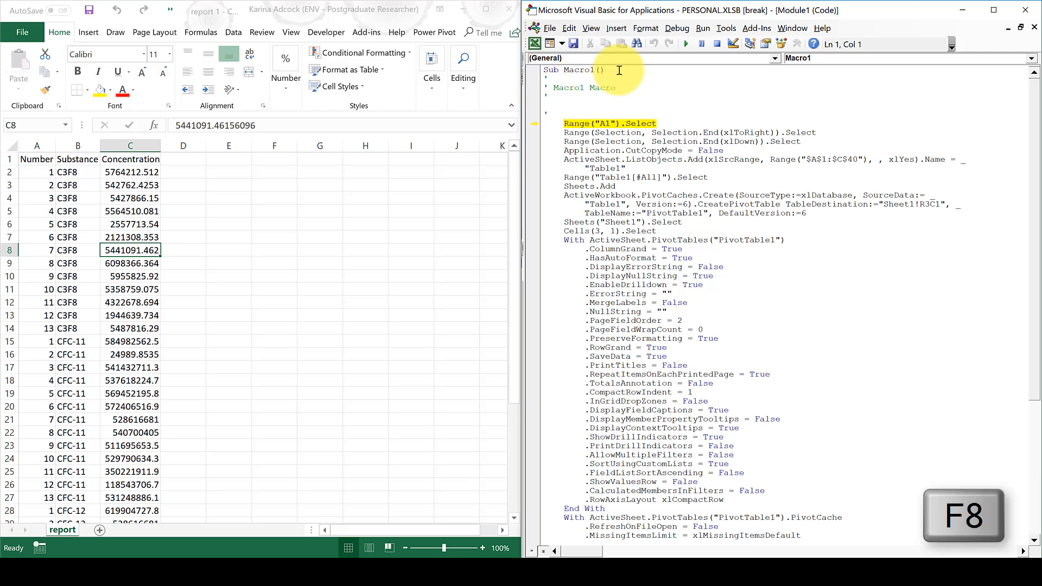
key(F8)
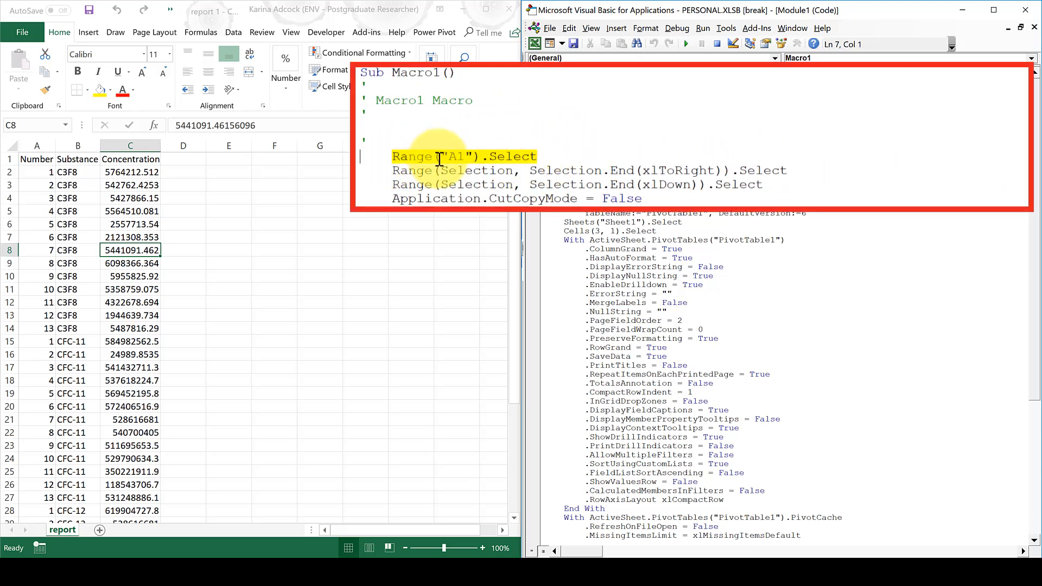
mouse_move(564, 154)
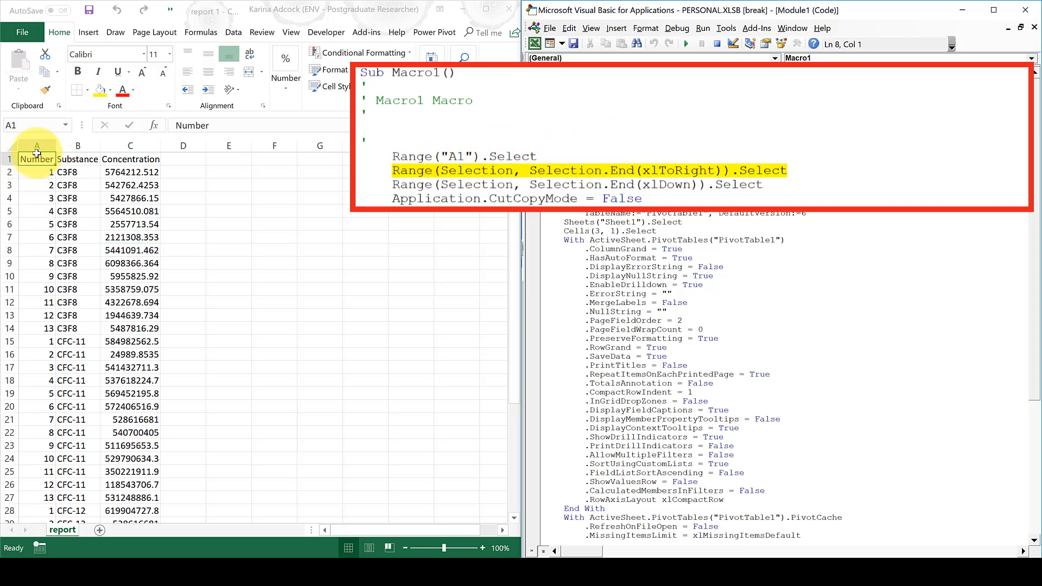
mouse_move(367, 182)
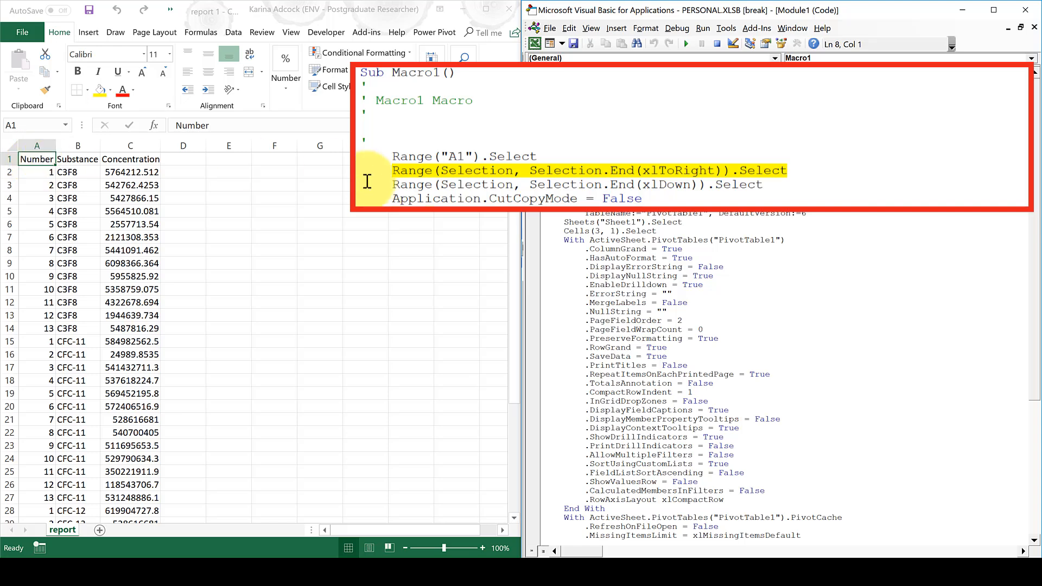
mouse_move(563, 185)
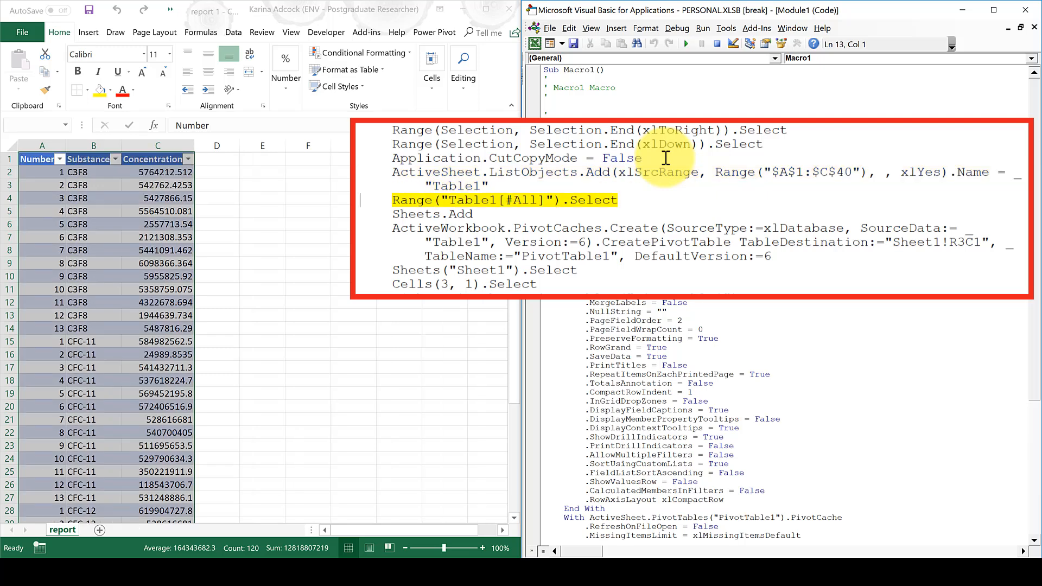
Step through adding the new sheet, creating the empty pivot table and its field settings.
key(F8)
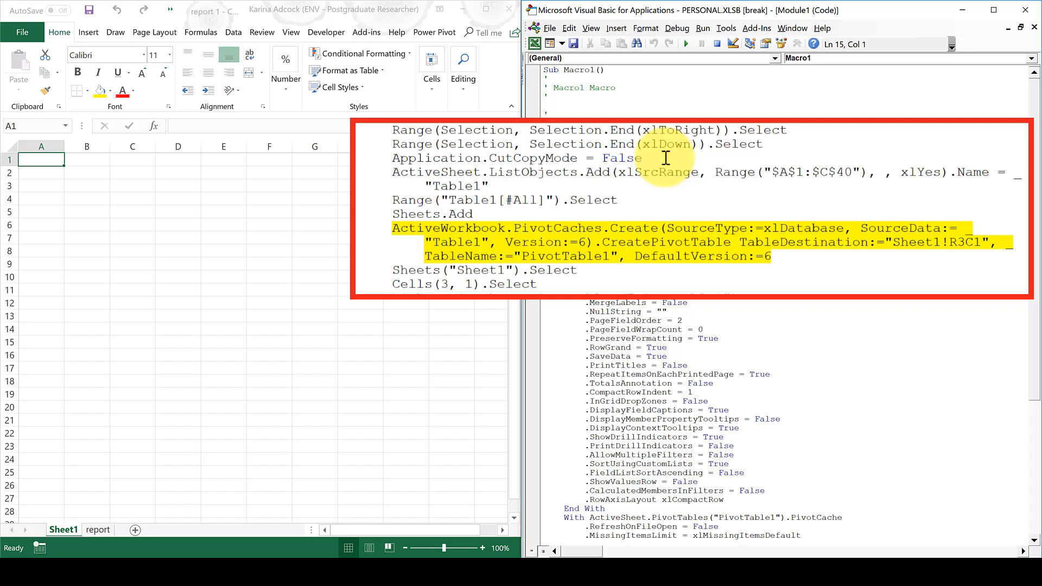
key(F8)
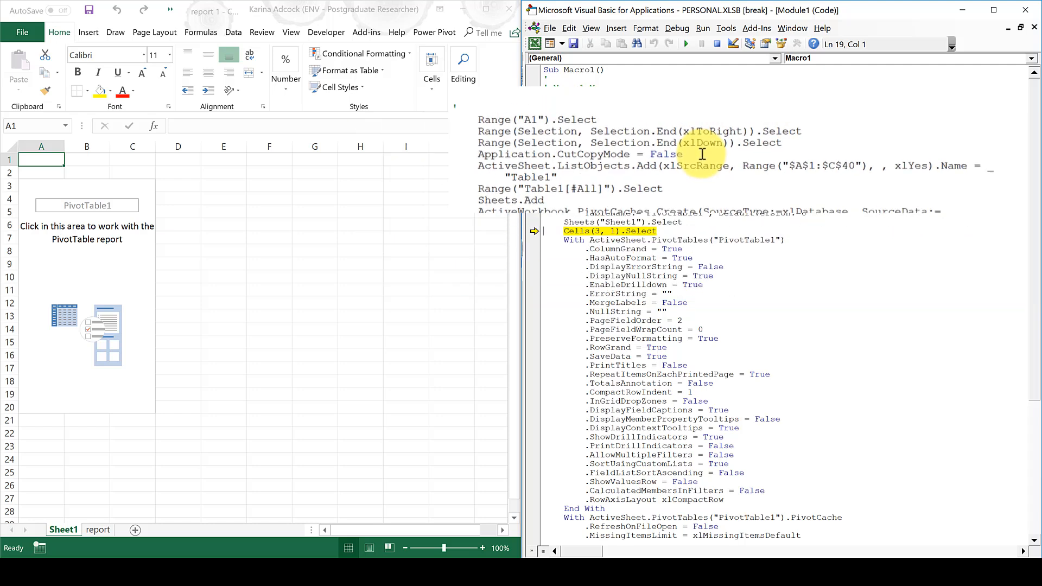
key(F8)
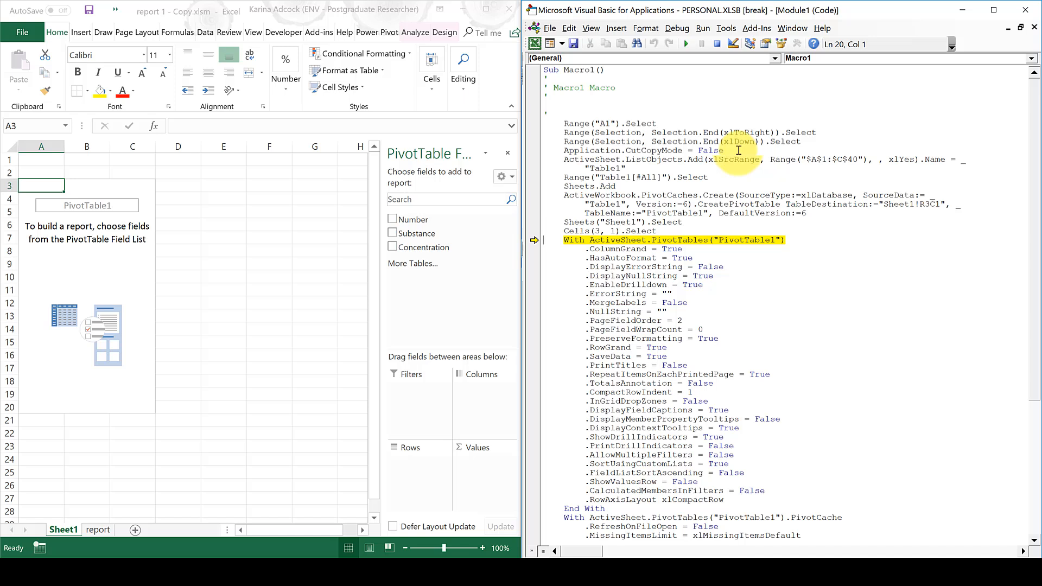
key(F8)
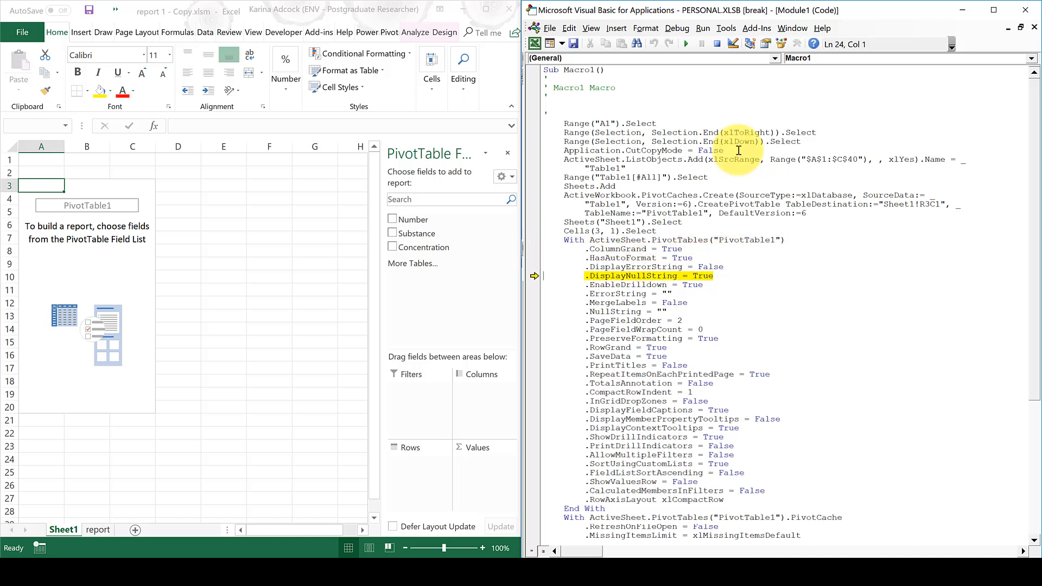
key(F8)
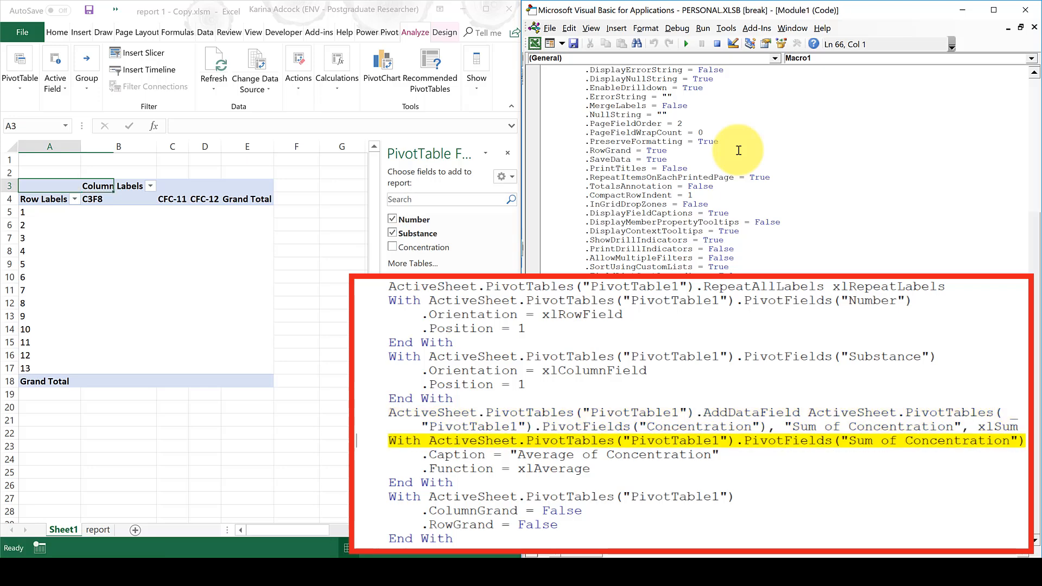
Run on to End With and finish Macro1, leaving the average Concentration pivot table on Sheet1.
click(393, 247)
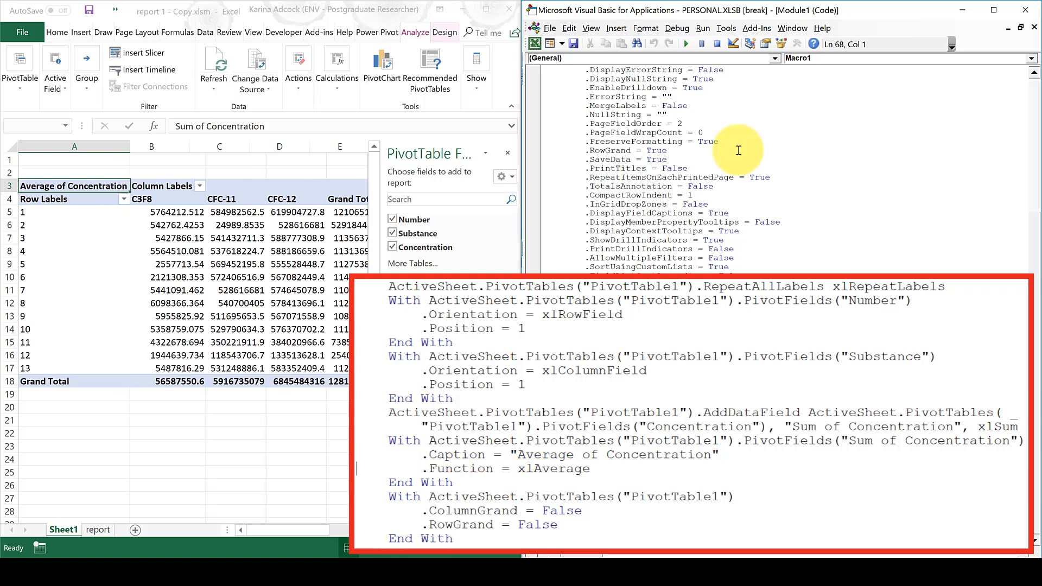
key(F8)
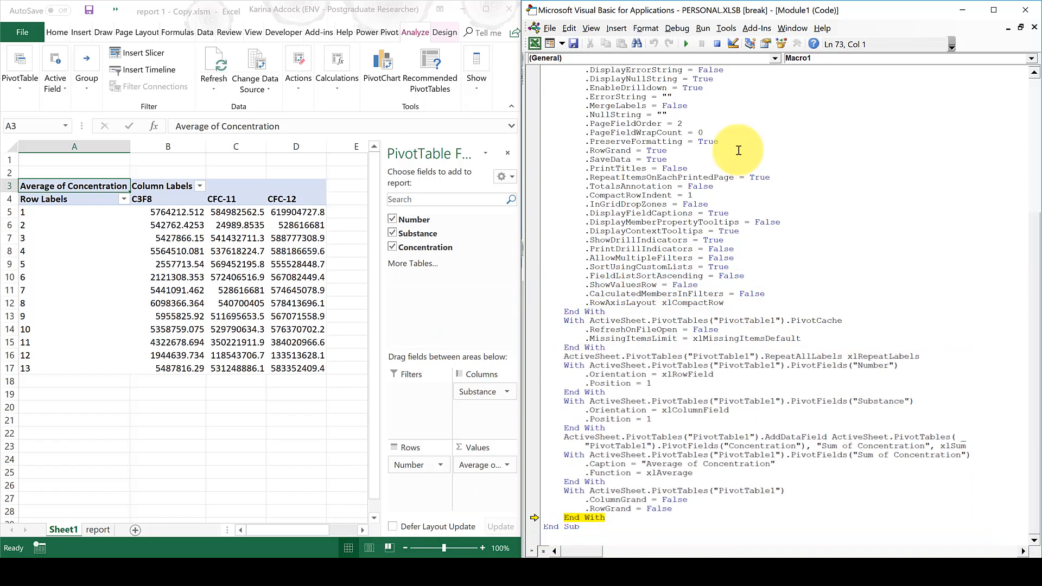
key(F8)
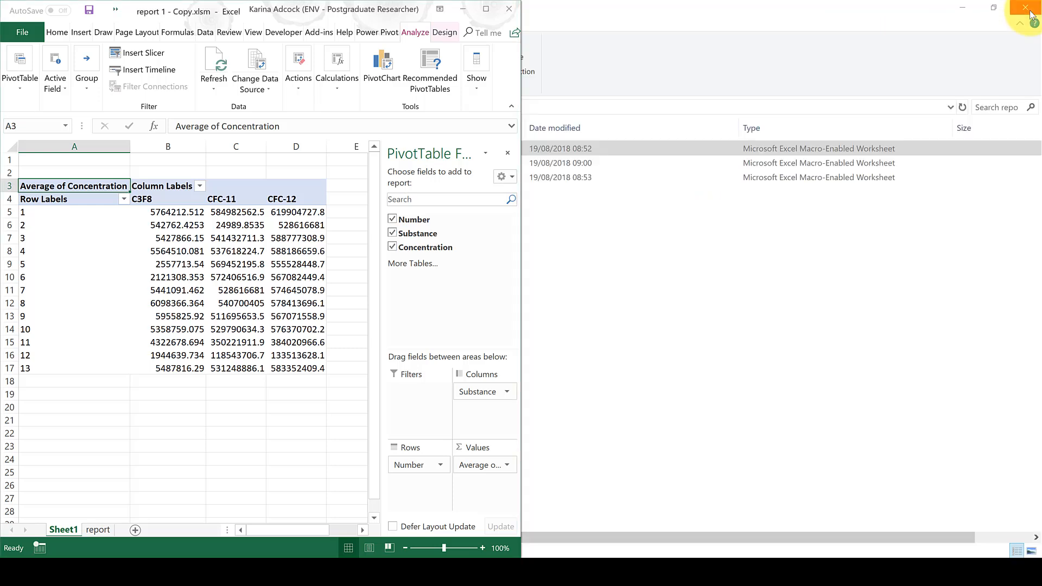
Maximize Excel and hide the PivotTable field list to show the finished table.
click(487, 9)
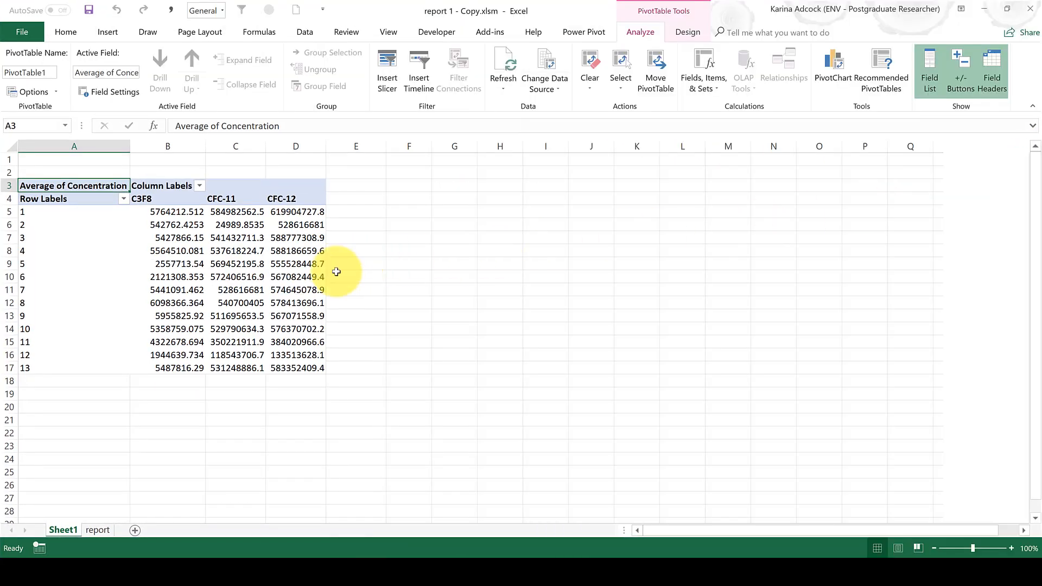
click(928, 69)
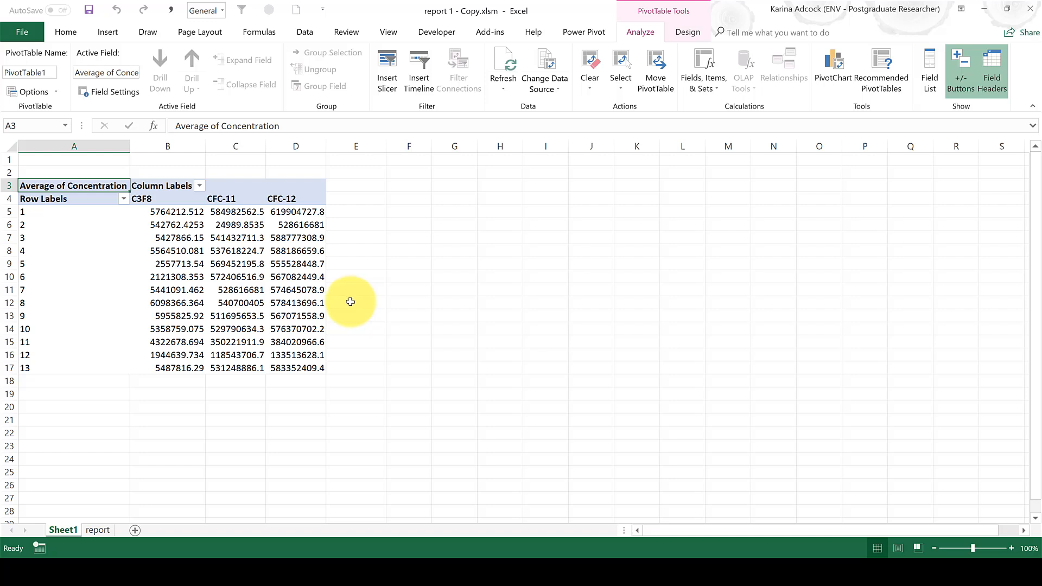
mouse_move(365, 299)
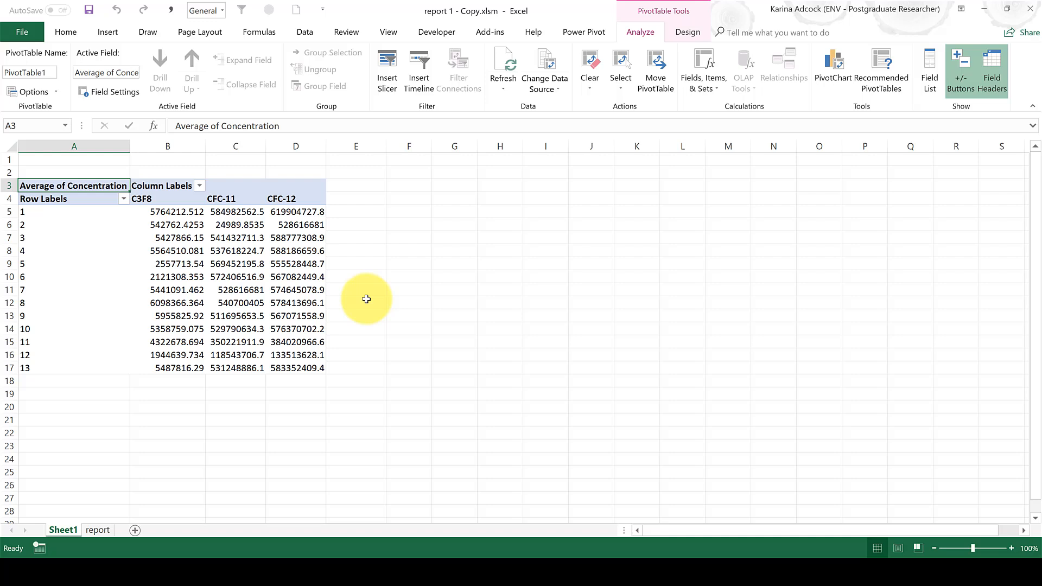
mouse_move(1030, 9)
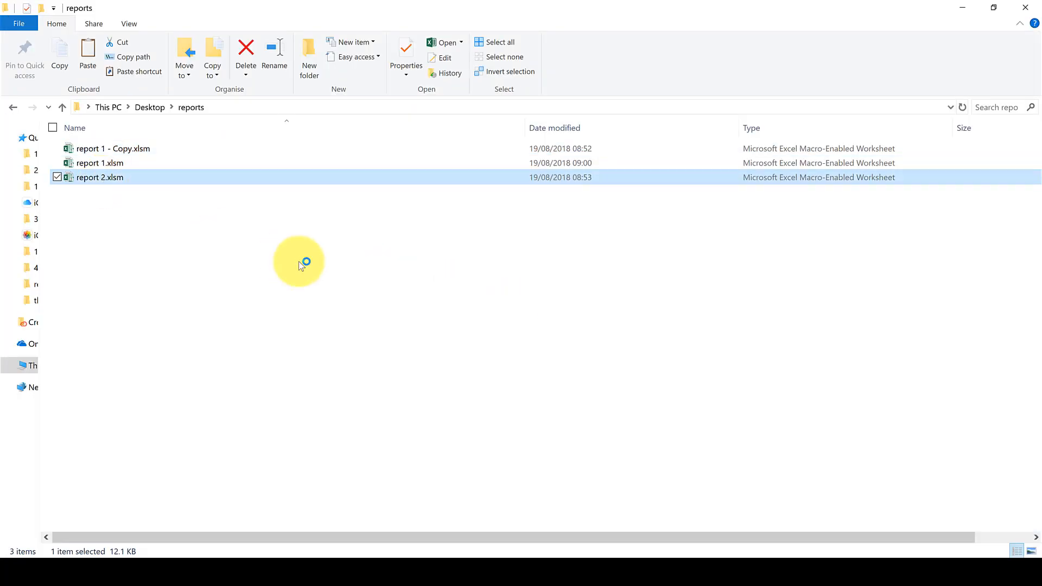
Open report 2.xlsm, scroll its Concentration data and bring up the VBA editor with Alt+F11.
double_click(100, 177)
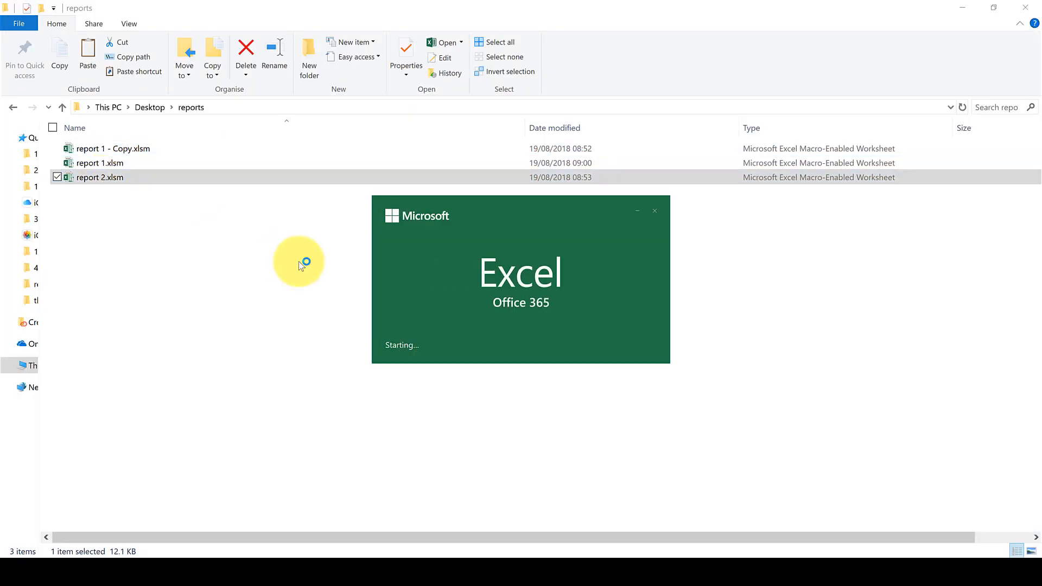
double_click(100, 177)
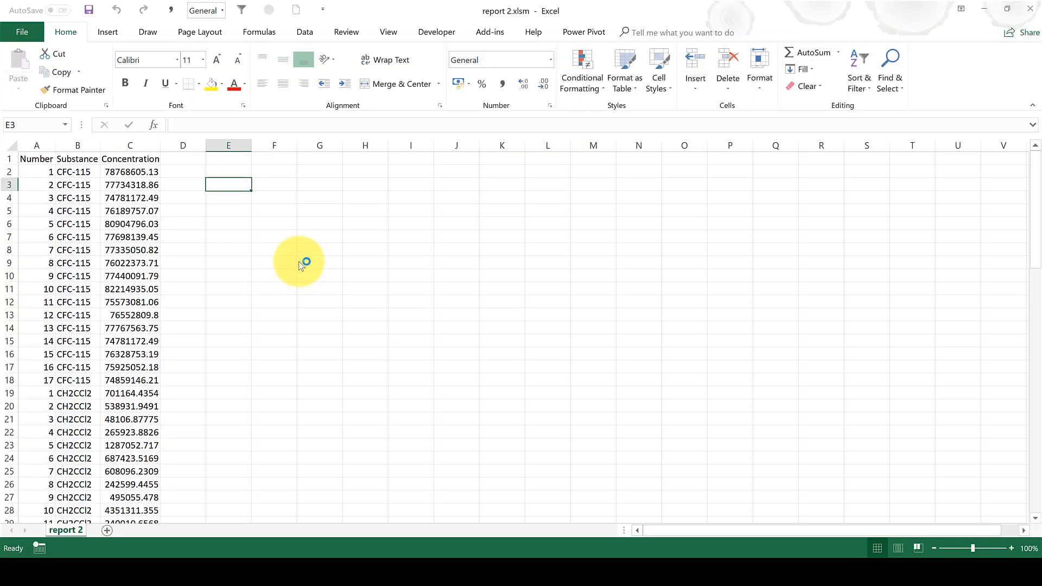
click(129, 211)
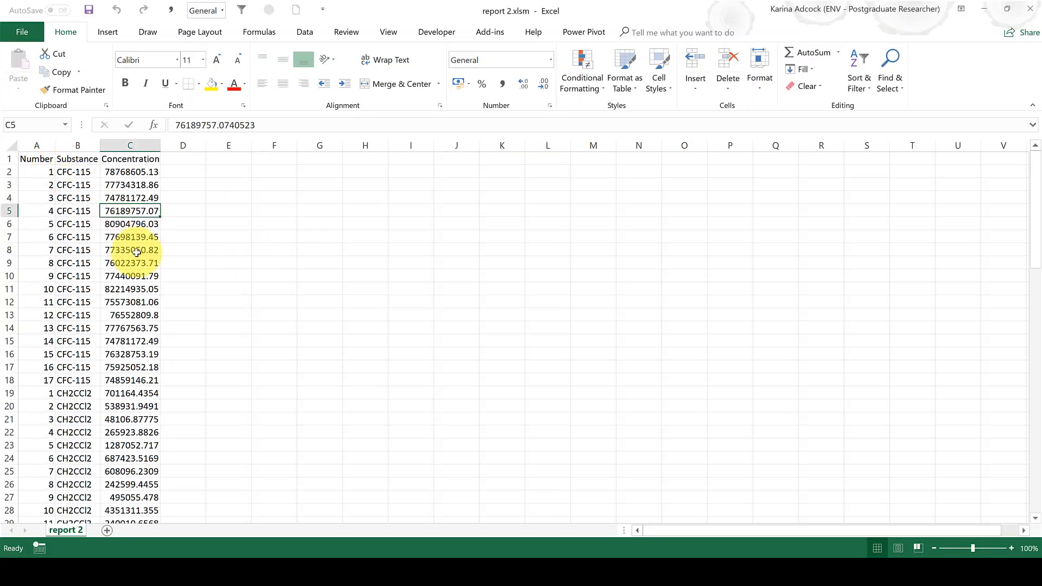
scroll(down, 3)
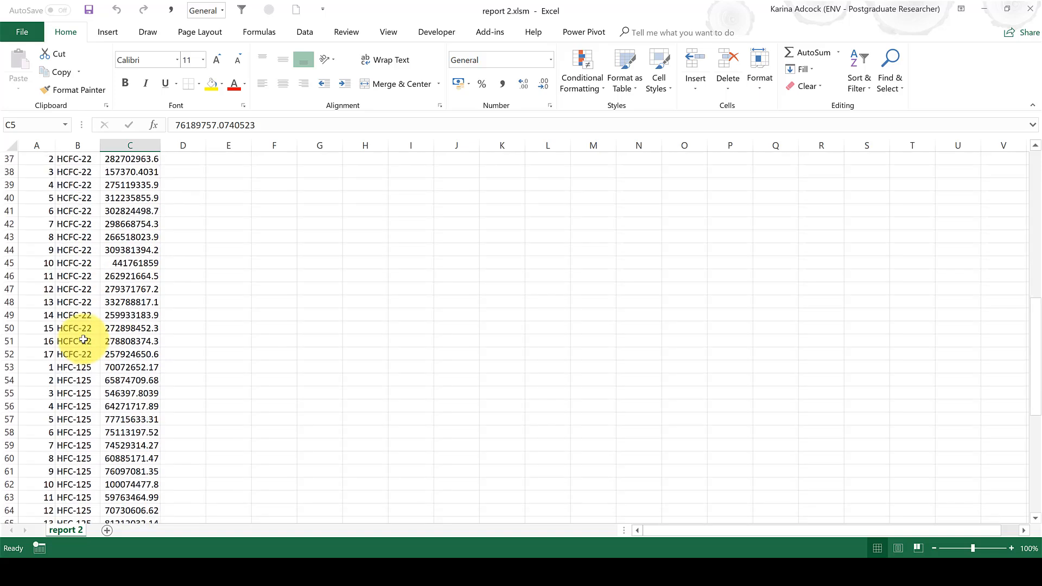
scroll(down, 3)
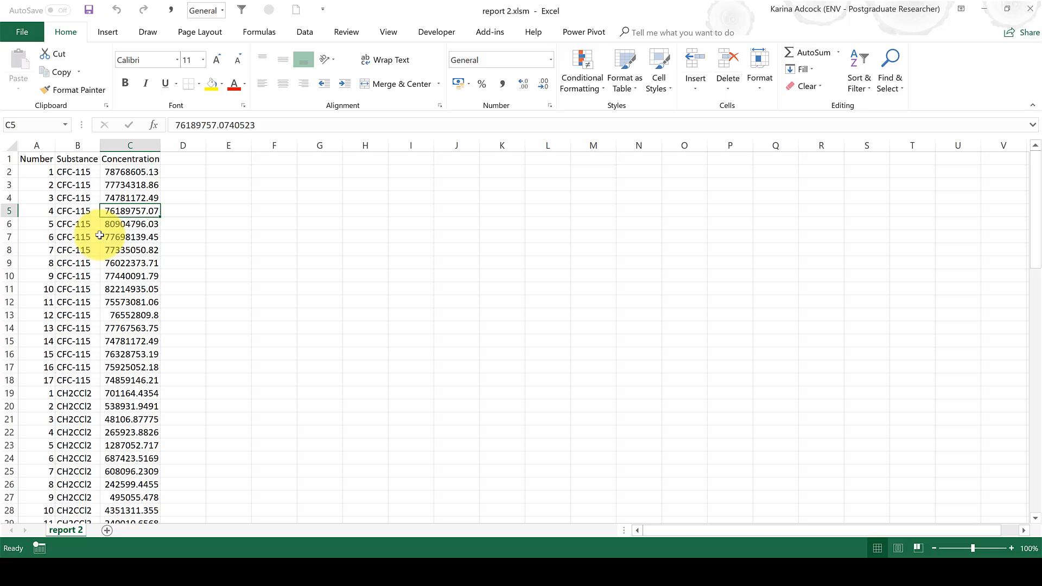
key(Alt+F11)
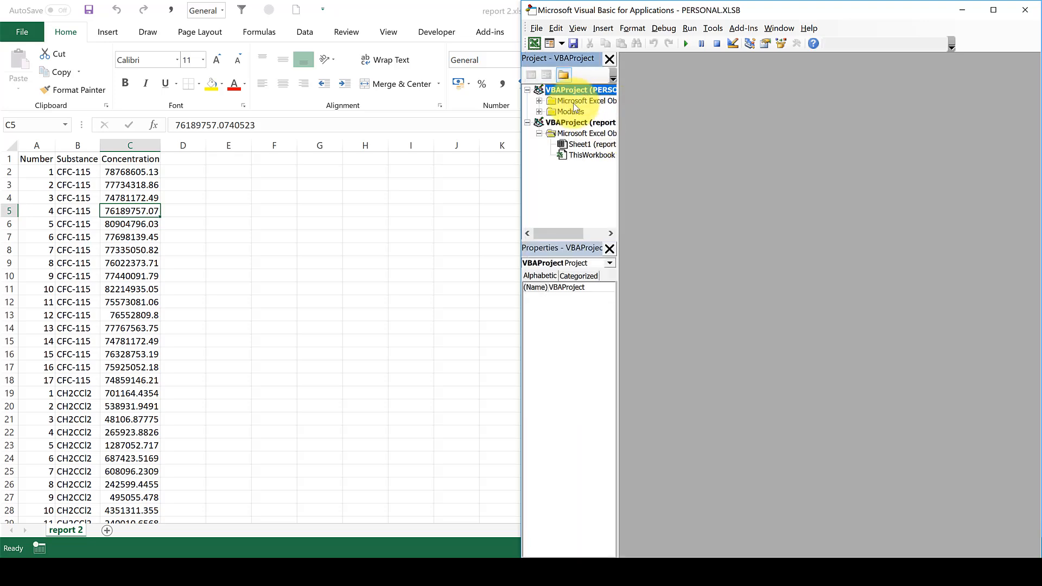
Show Module1's Macro1 code under PERSONAL.XLSB, then scroll report 2's data past row 80.
double_click(576, 123)
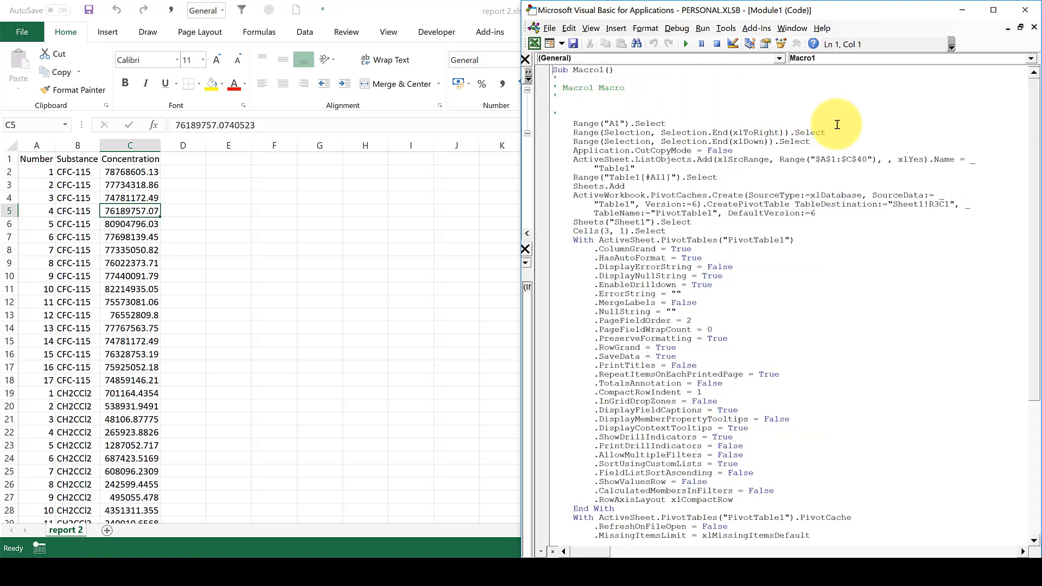
click(730, 158)
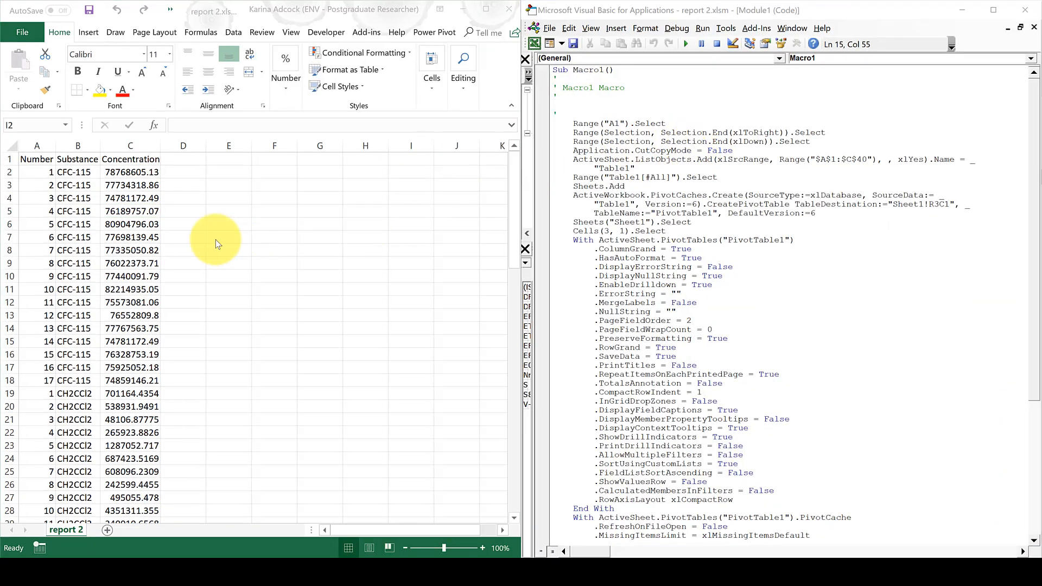
click(130, 198)
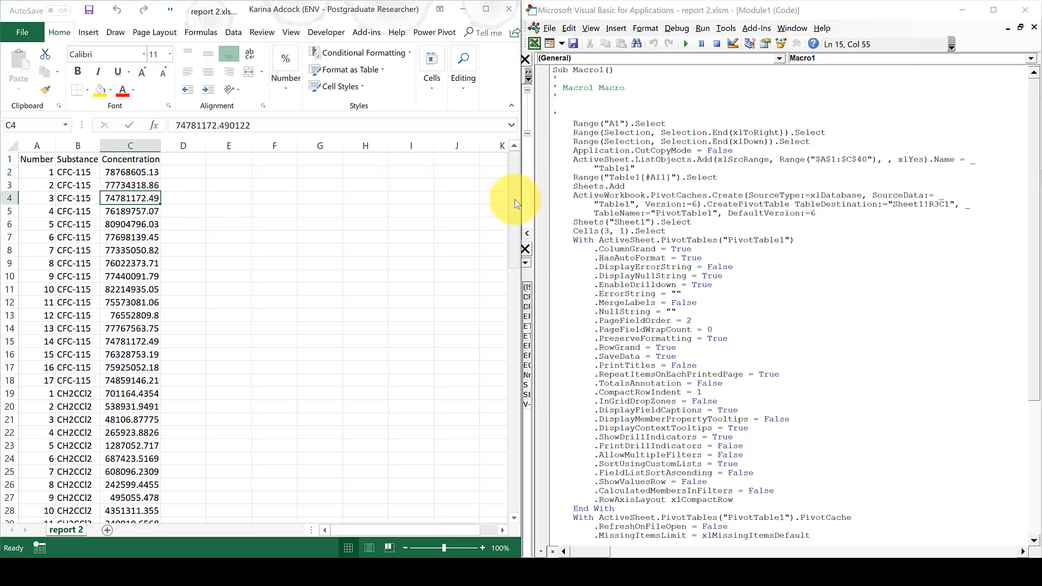
scroll(down, 3)
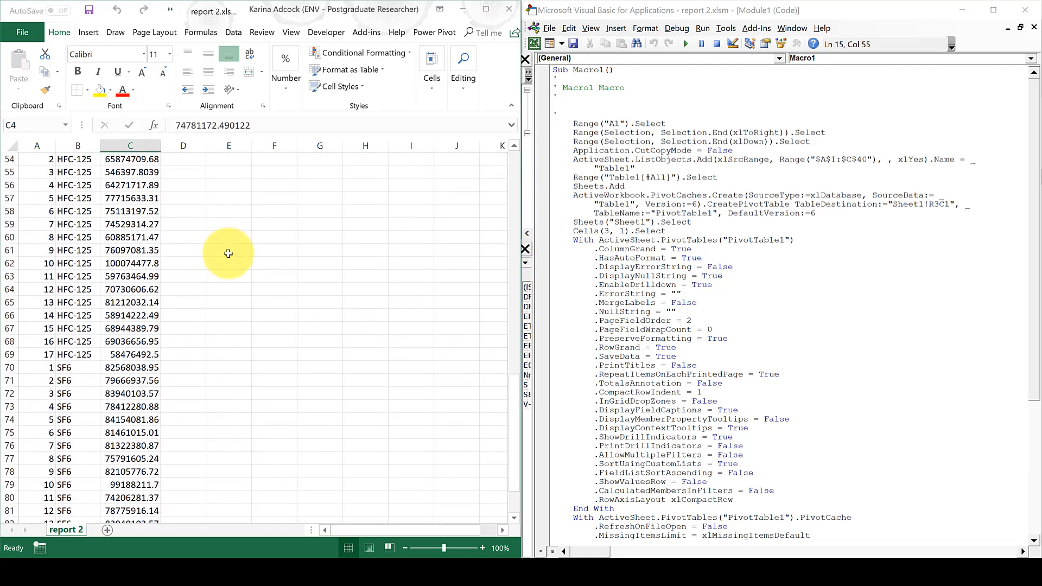
scroll(down, 3)
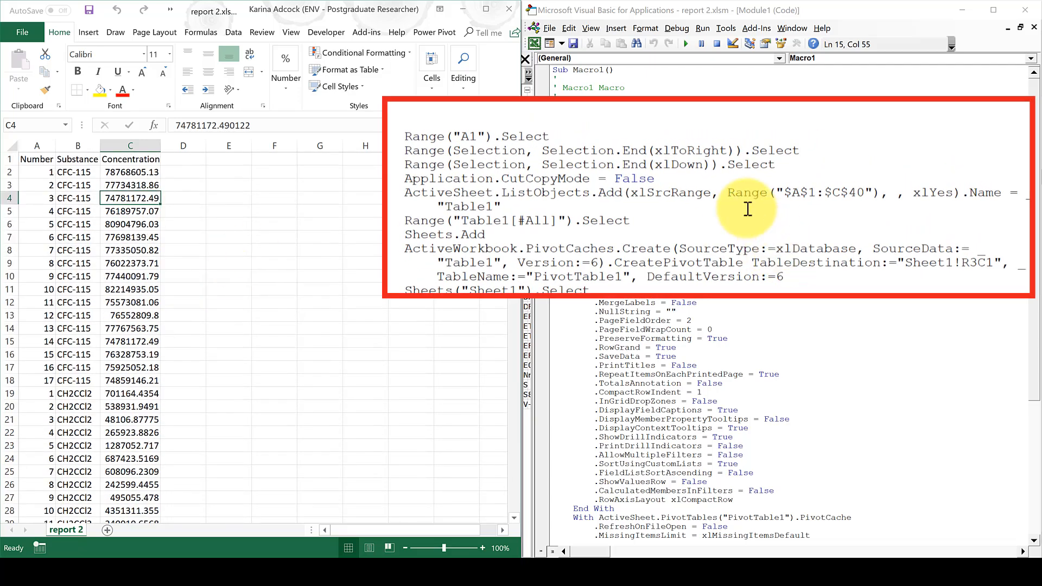
Replace Range("$A$1:$C$40") in the ListObjects.Add line with Selection.
double_click(746, 192)
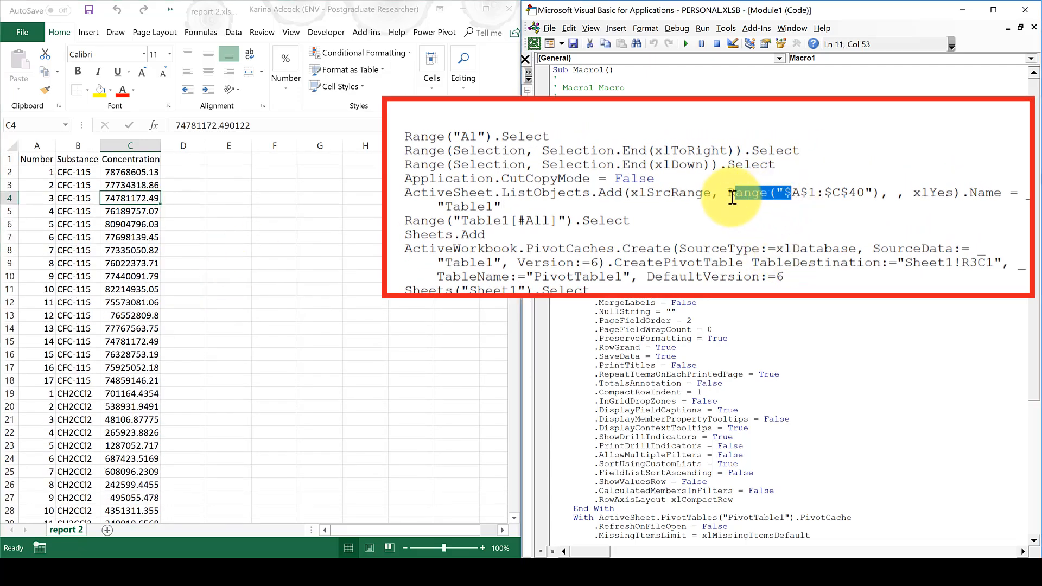
drag(731, 194, 877, 193)
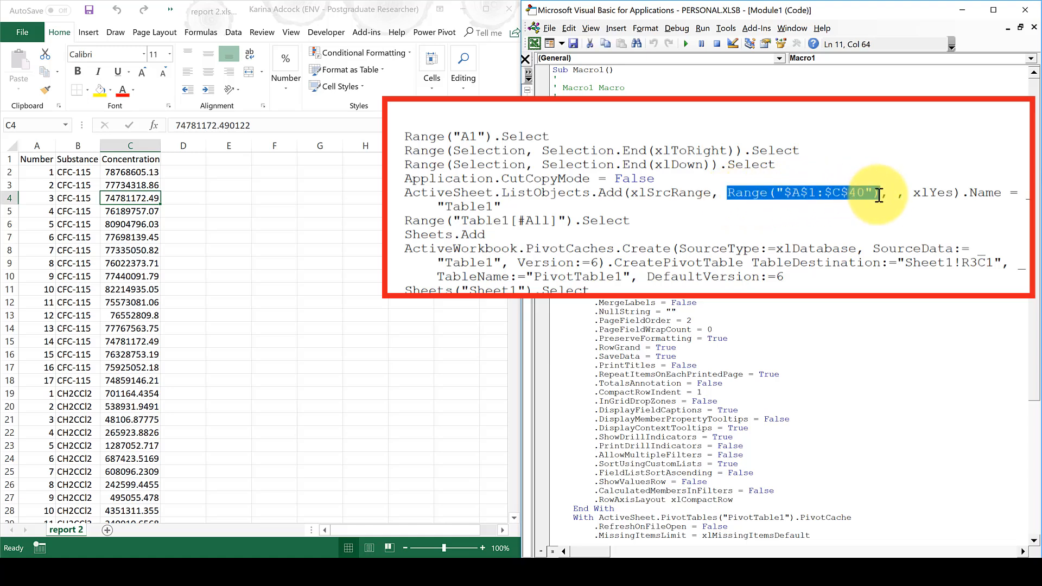
key(Delete)
text(Selectio)
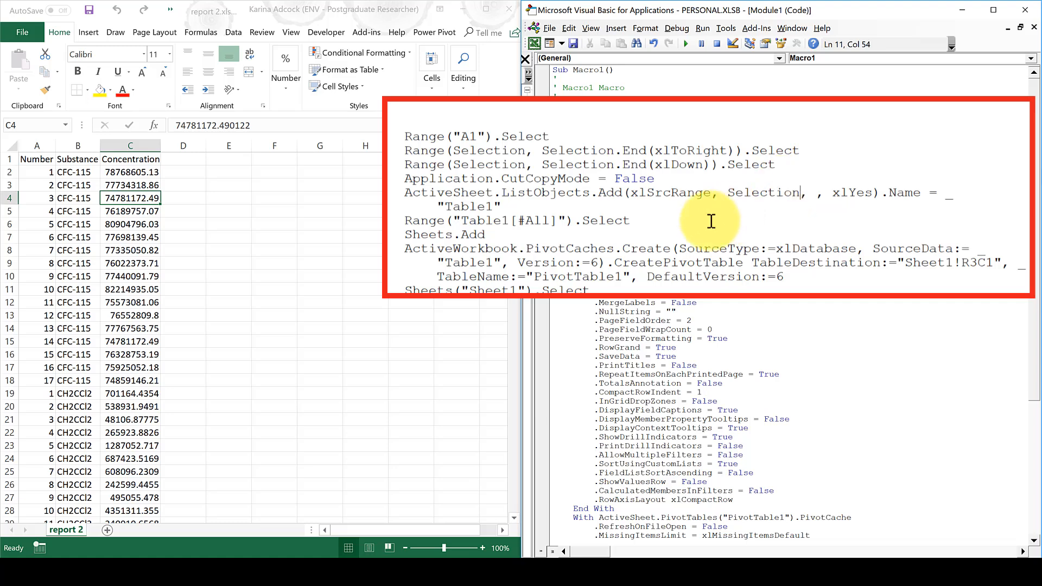
click(478, 137)
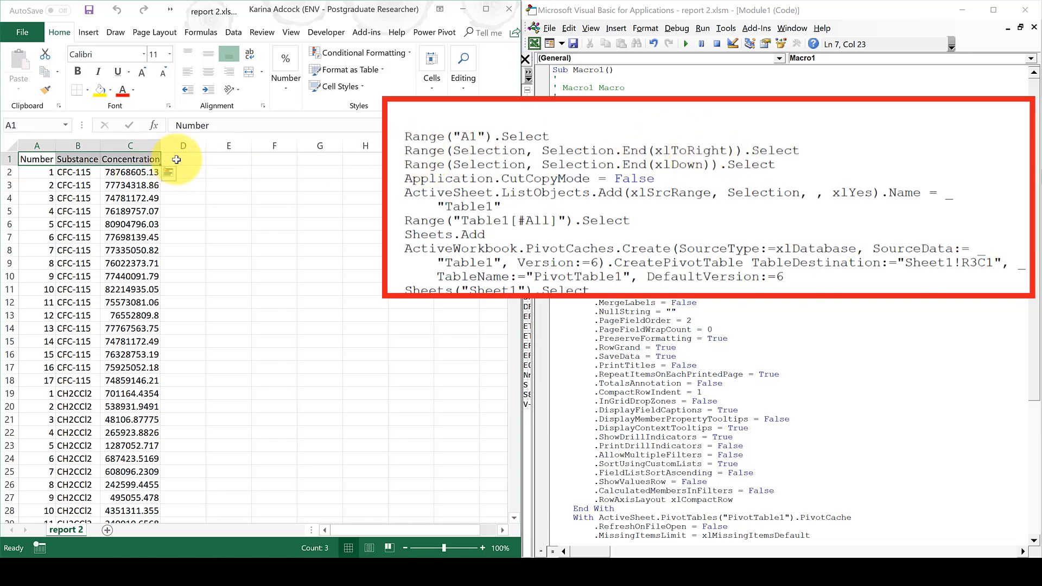
text(vtrvrbv)
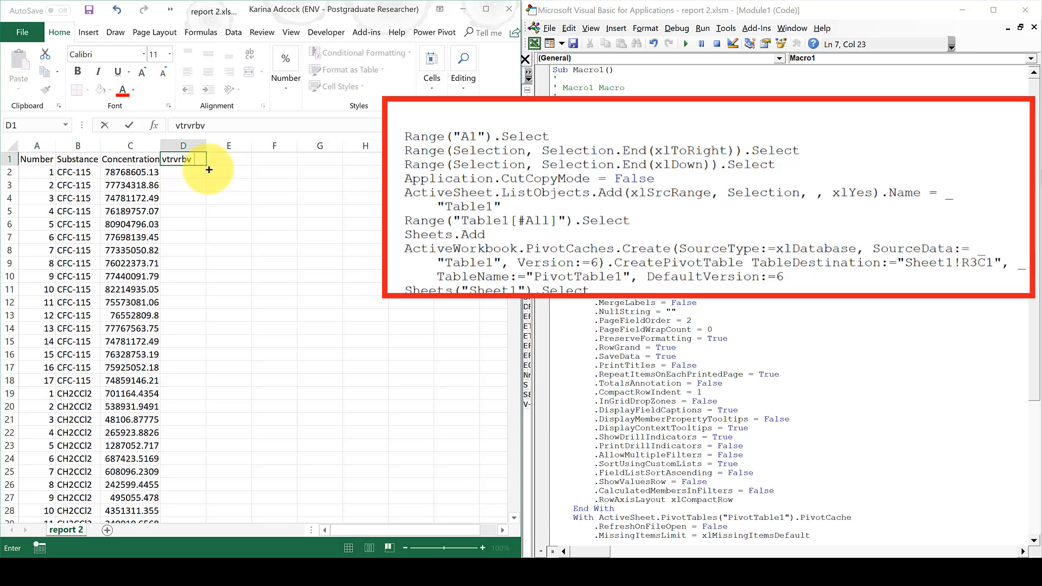
Return to the report 2 worksheet and scroll down through its data rows.
click(37, 159)
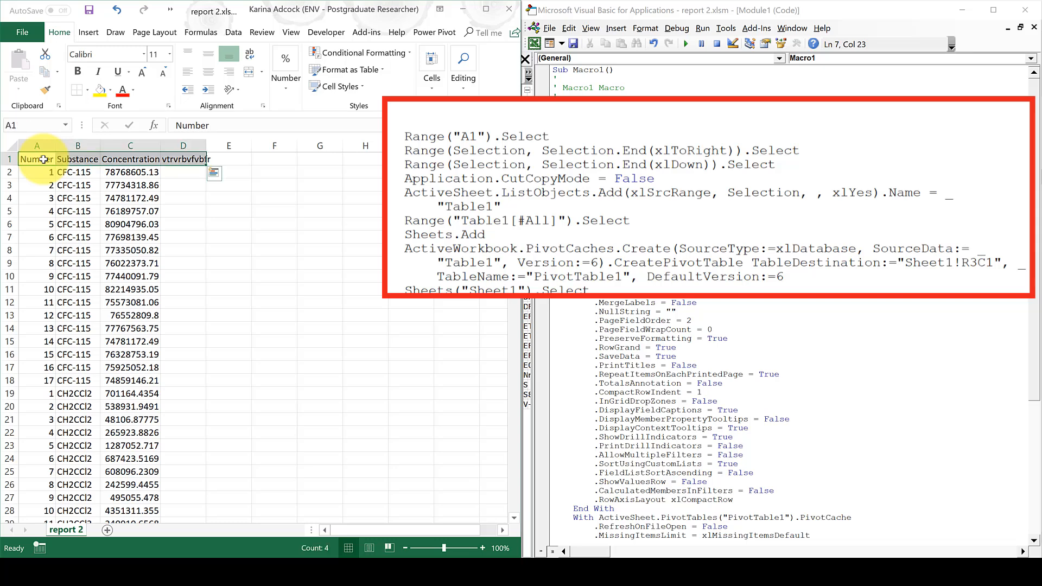
click(182, 158)
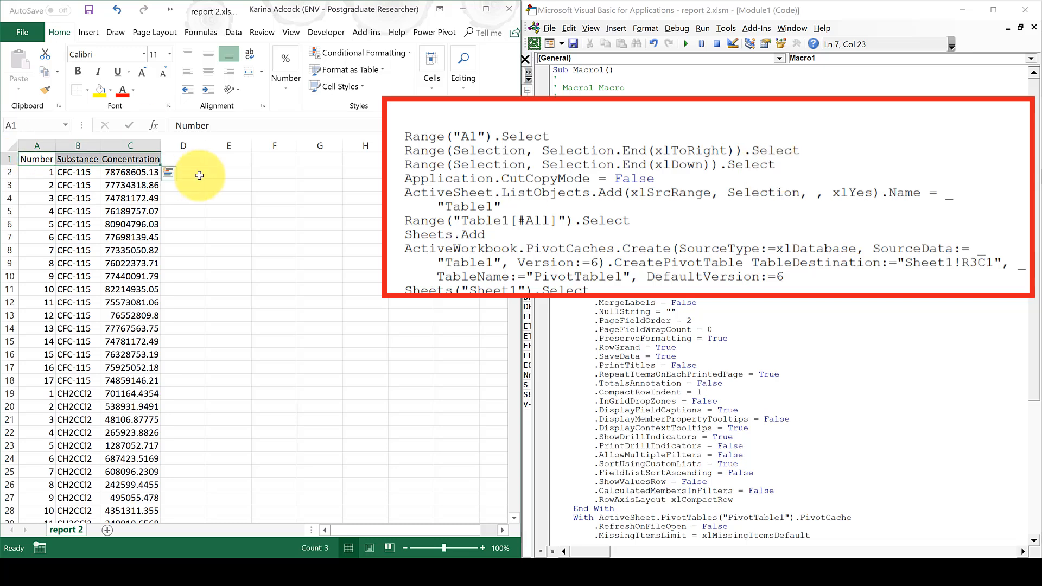
scroll(down, 3)
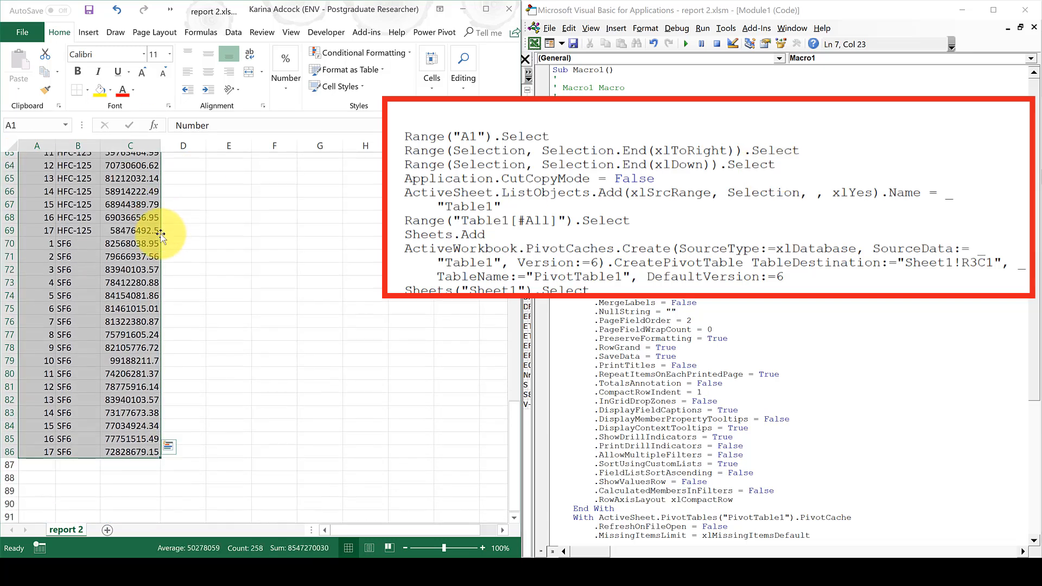
scroll(down, 3)
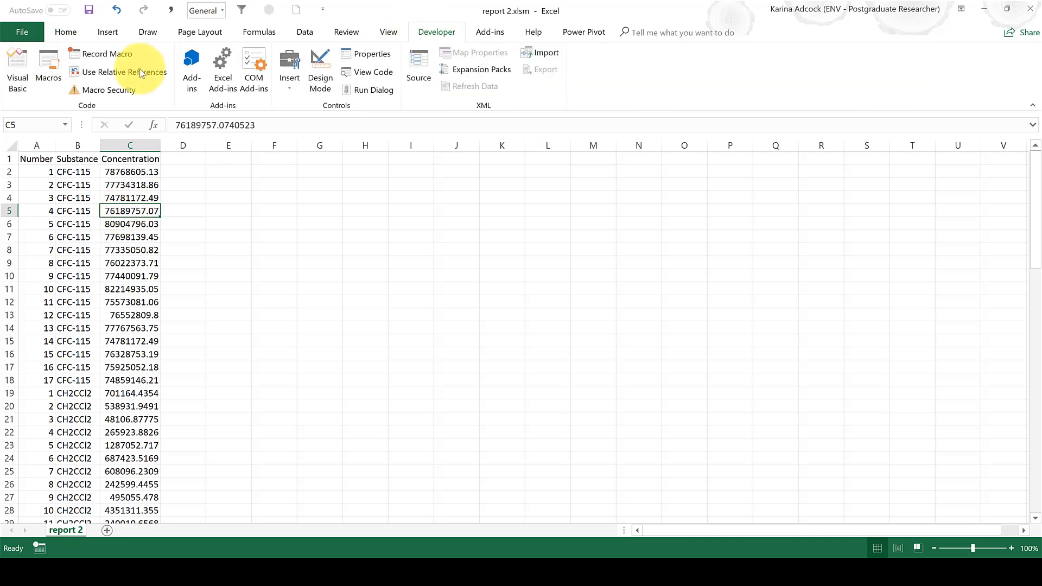
Run PERSONAL.XLSB!Macro1 from Developer > Macros on report 2.
click(48, 66)
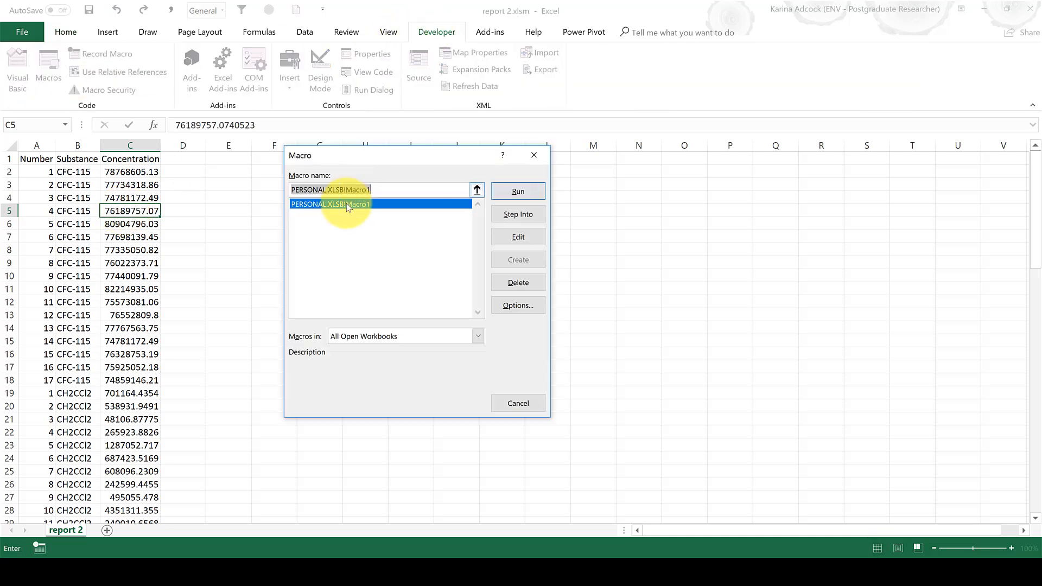
click(518, 191)
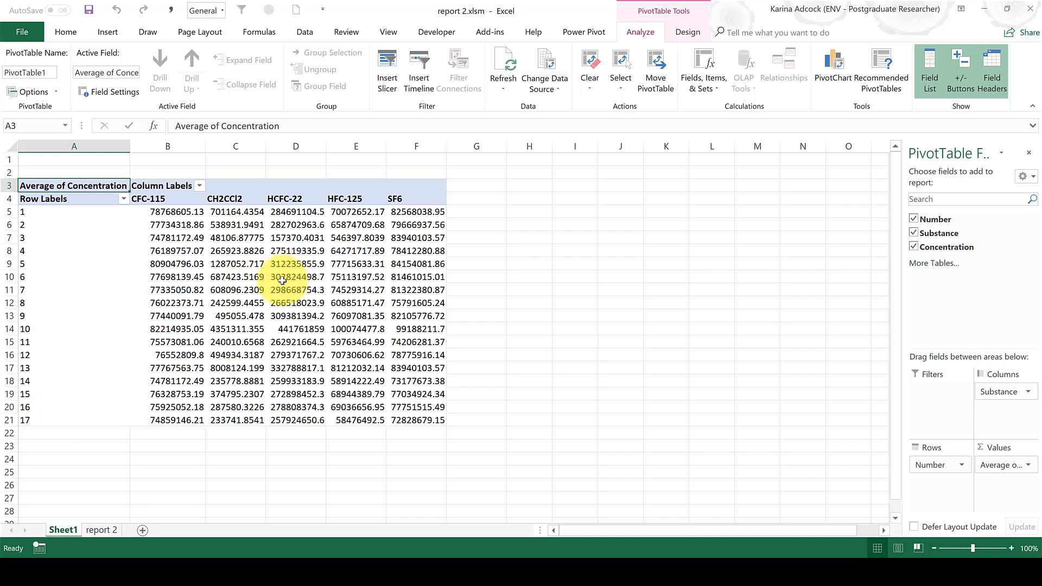
mouse_move(560, 250)
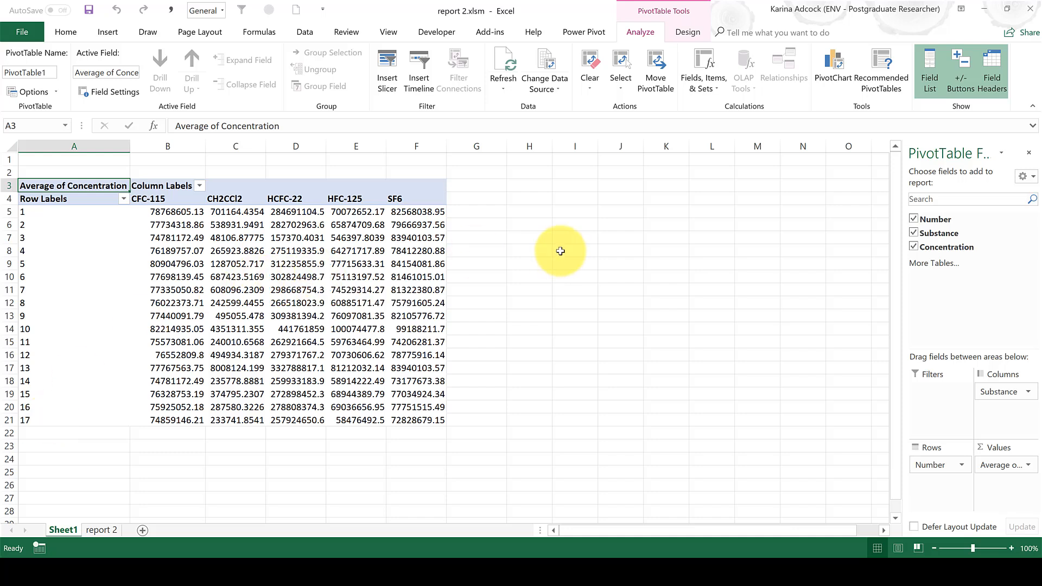